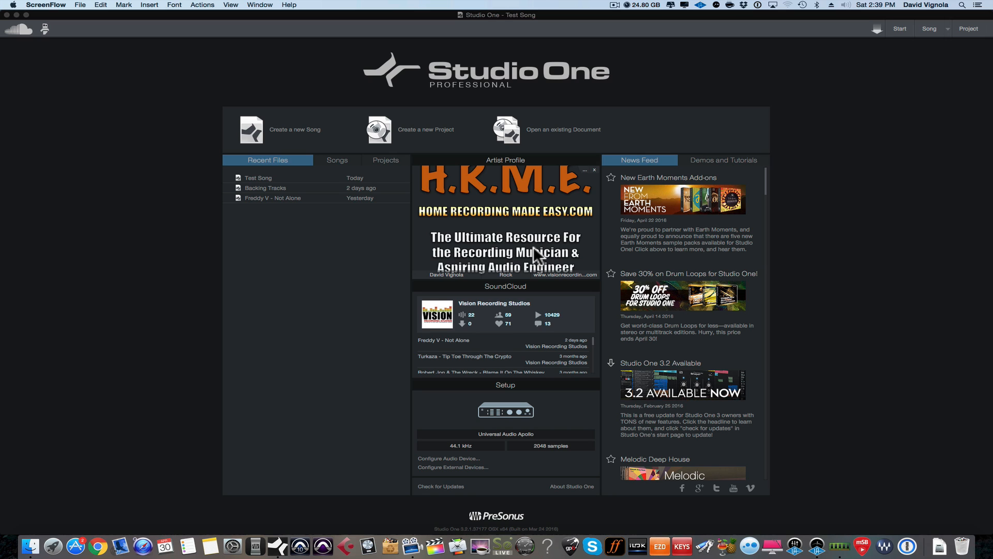
mouse_move(842, 129)
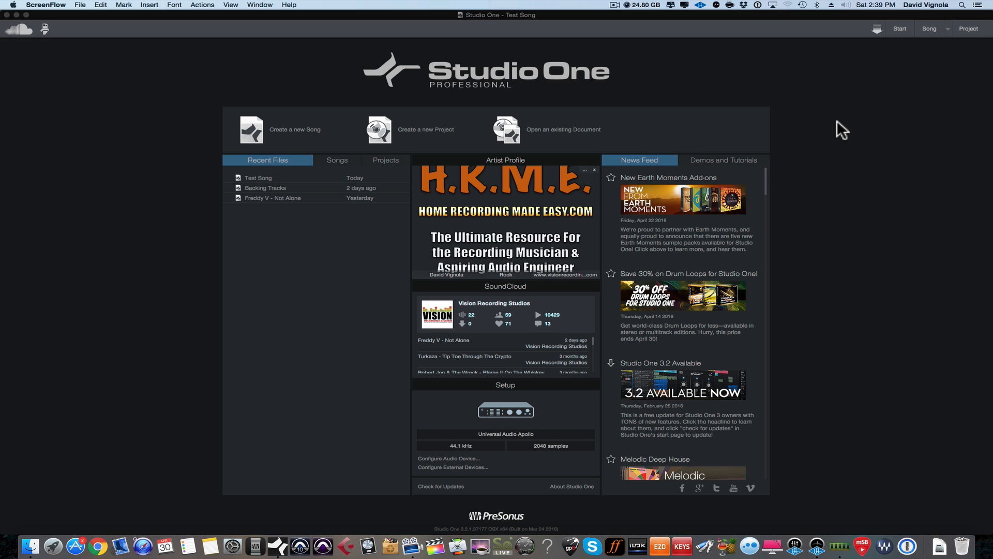
Switch from the start page to the Test Song arrangement and open the application menu
click(929, 28)
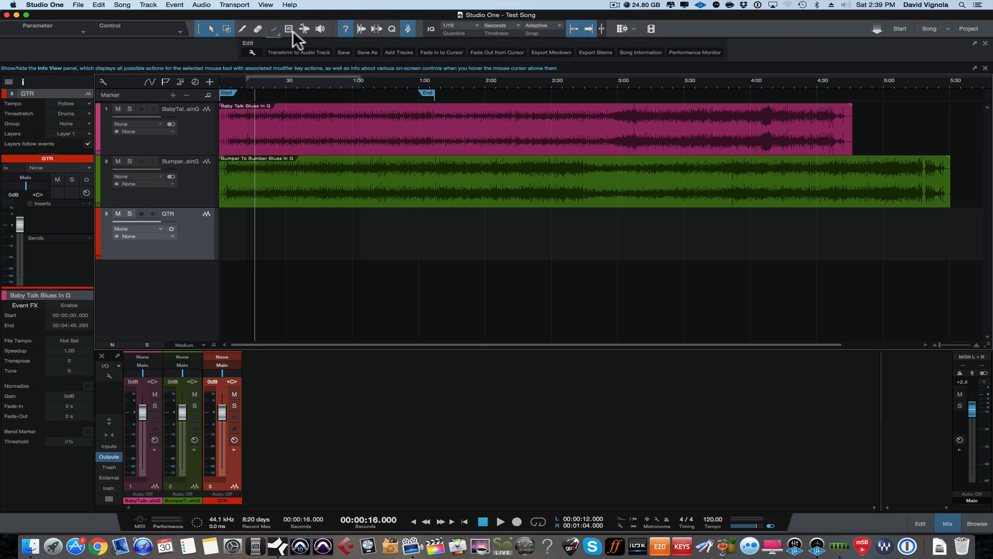
mouse_move(59, 10)
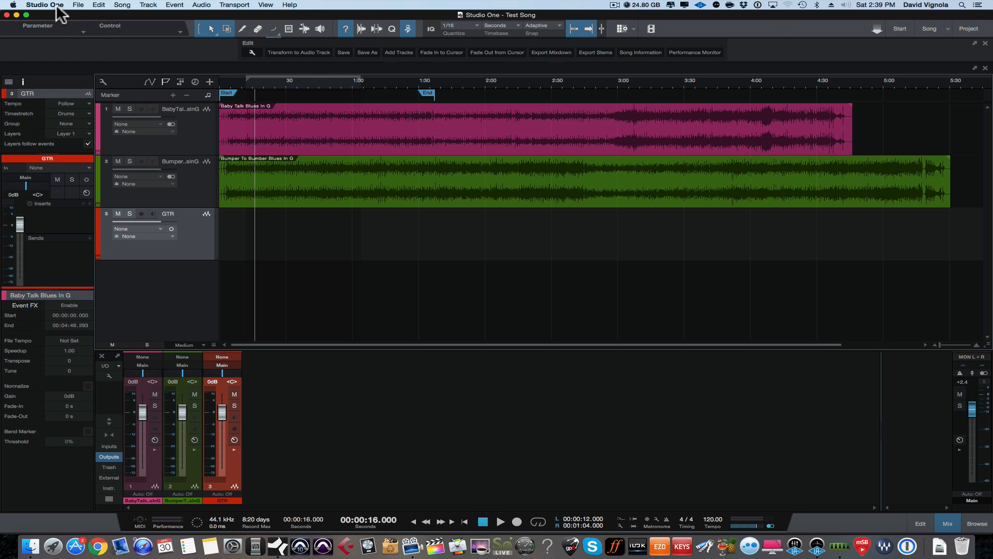
click(44, 5)
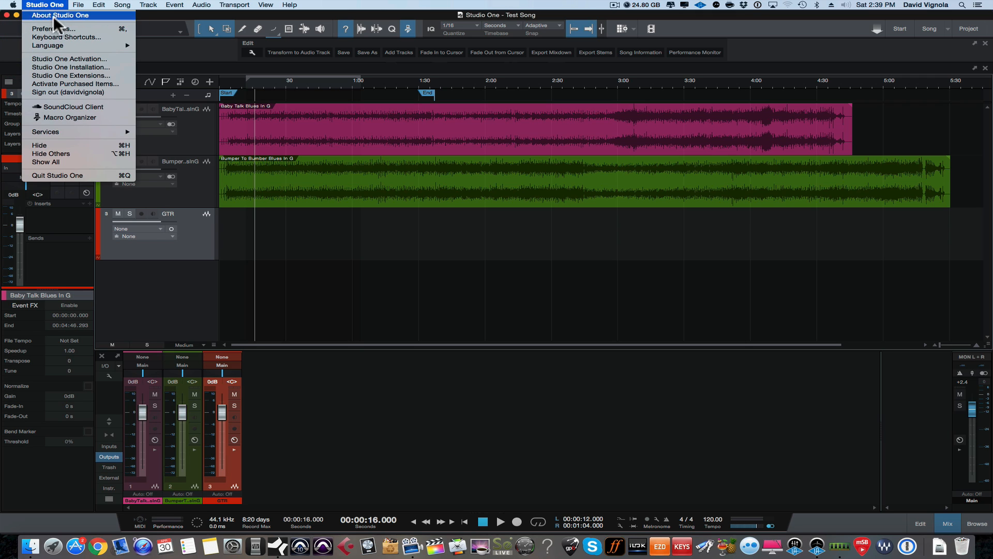
Open Preferences, browse External Devices and Advanced, then show Audio Setup (Apollo, 2048 samples)
click(53, 29)
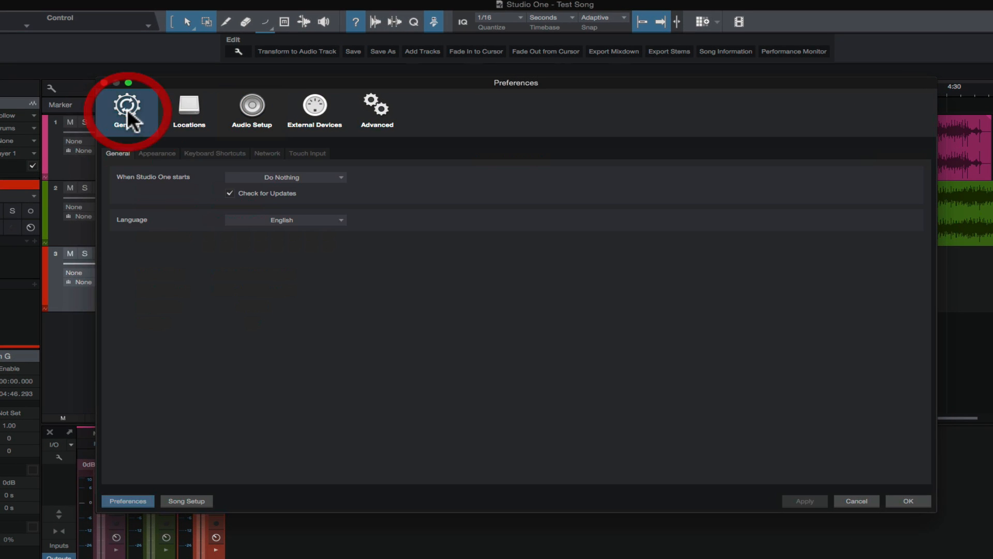
click(314, 108)
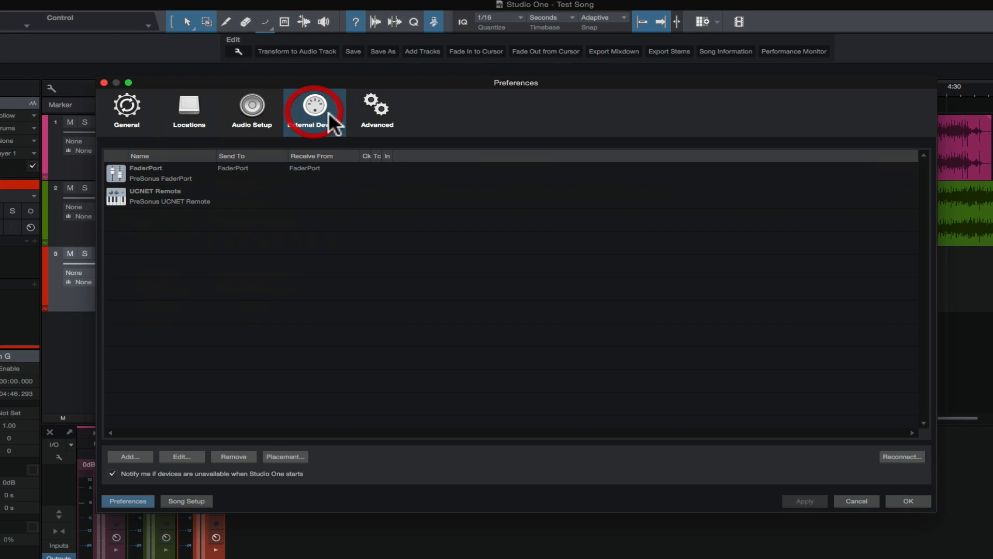
click(376, 107)
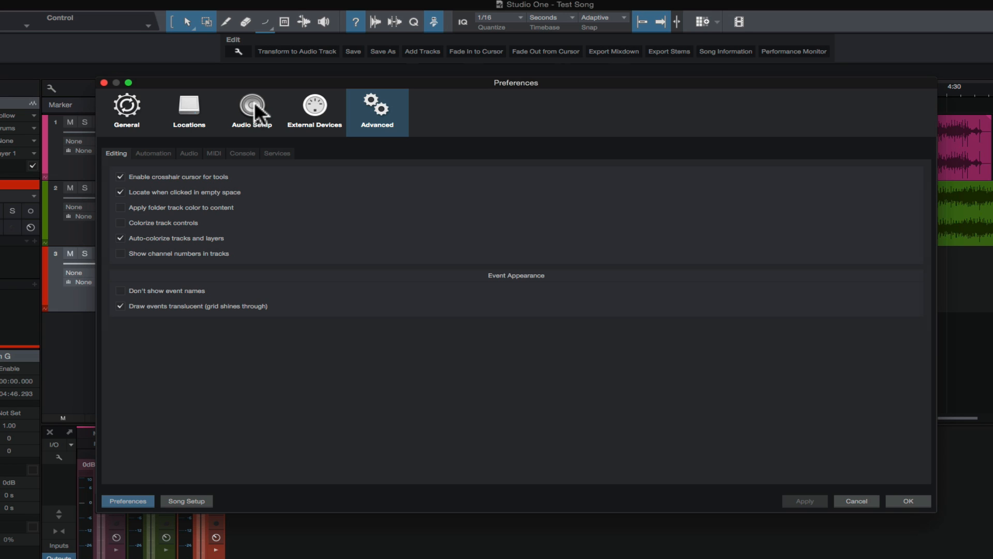
click(251, 108)
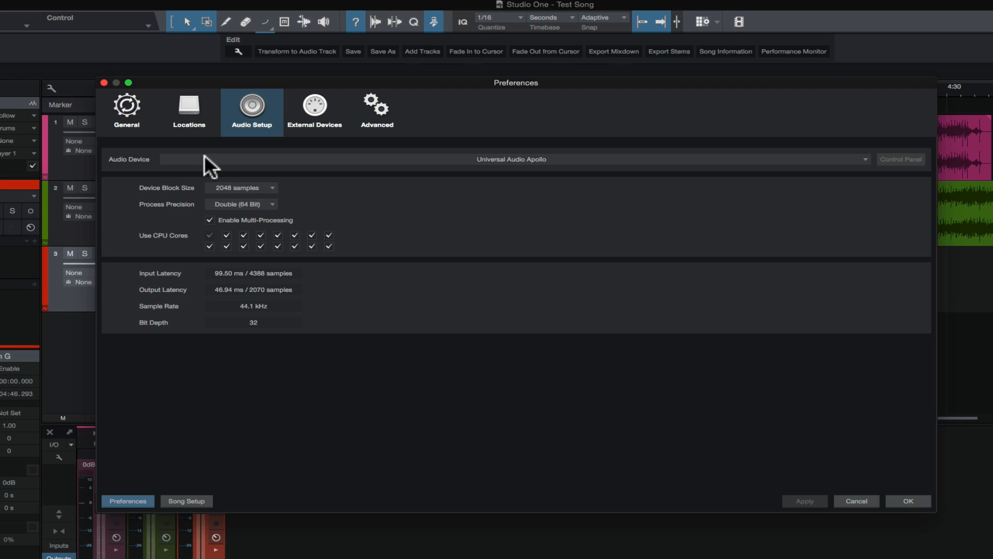
mouse_move(503, 171)
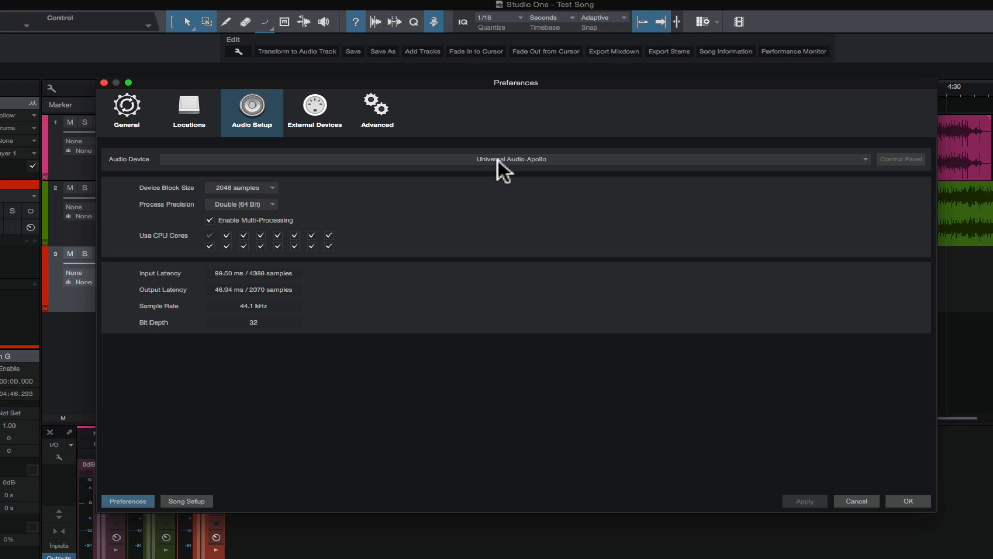
mouse_move(796, 176)
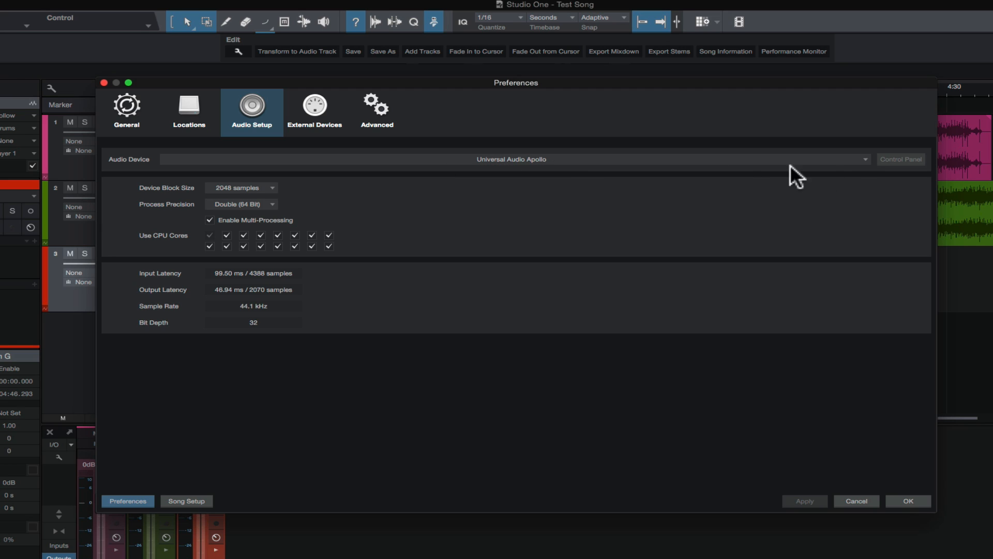
click(862, 159)
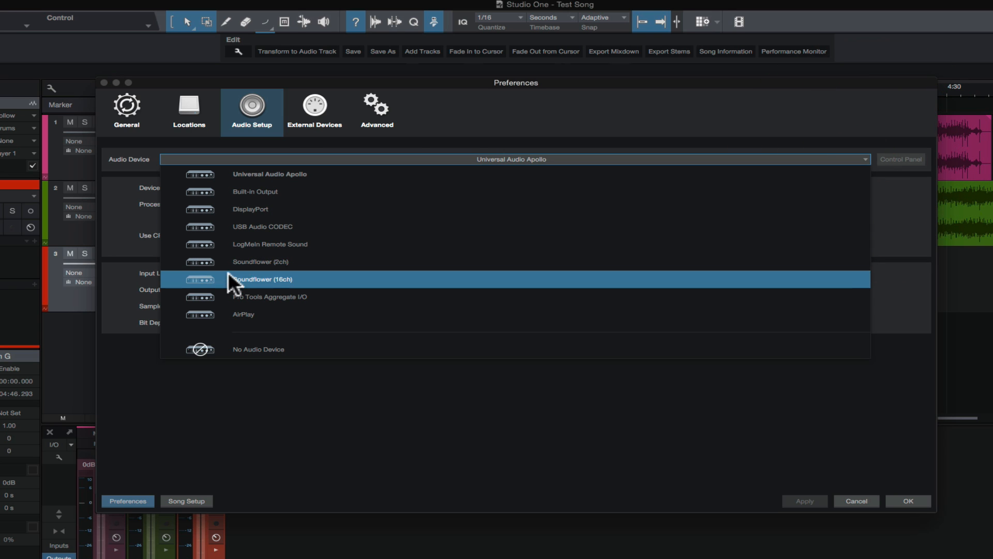
mouse_move(246, 209)
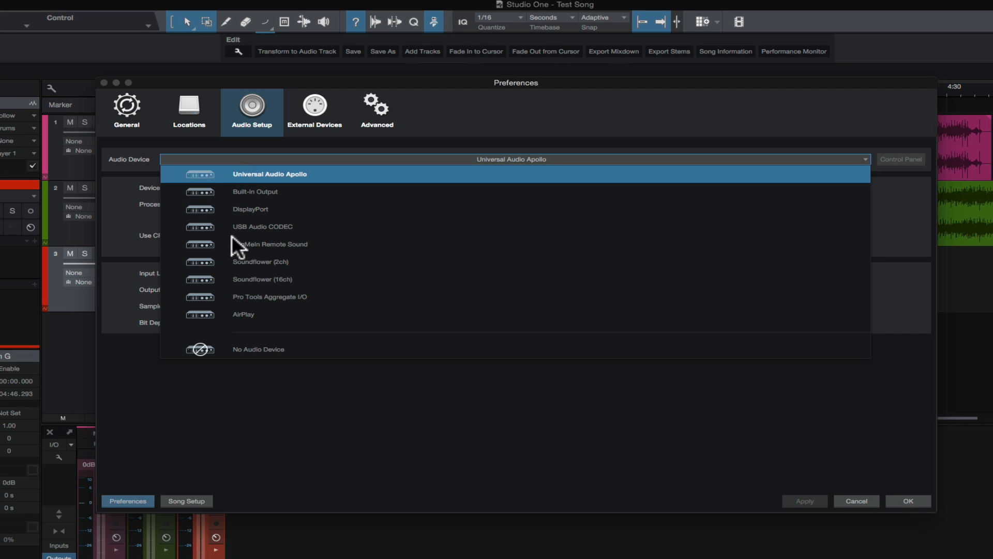
mouse_move(250, 181)
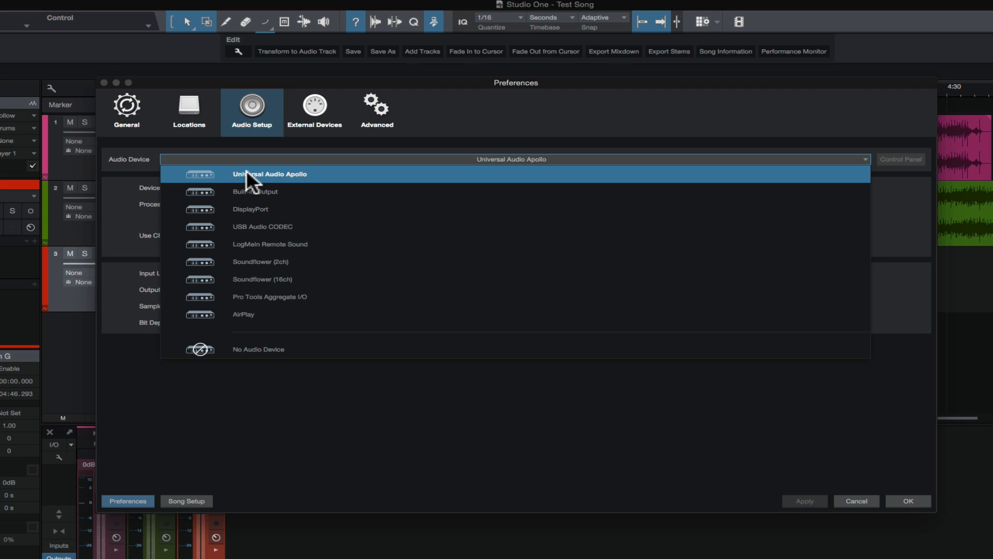
click(269, 175)
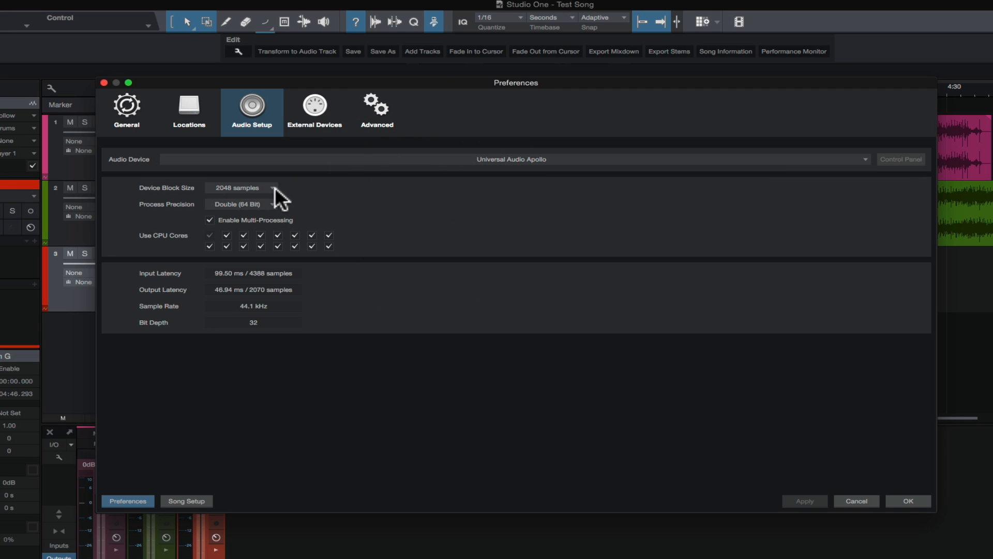
mouse_move(93, 246)
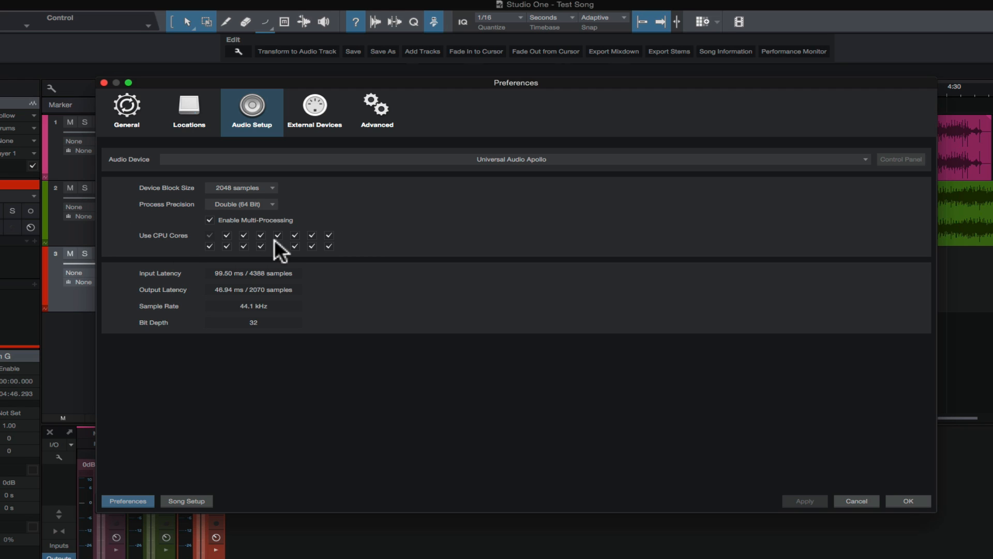
mouse_move(178, 381)
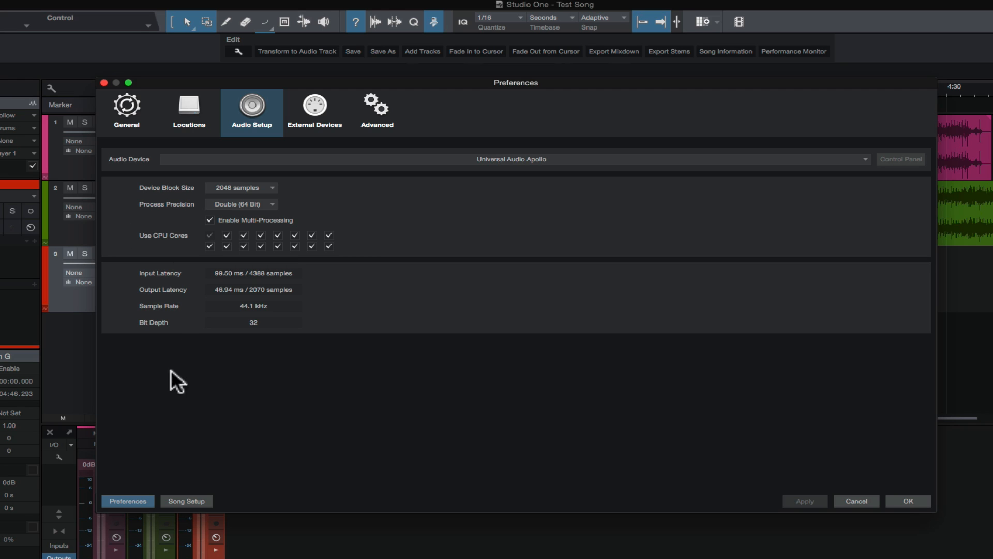
mouse_move(181, 511)
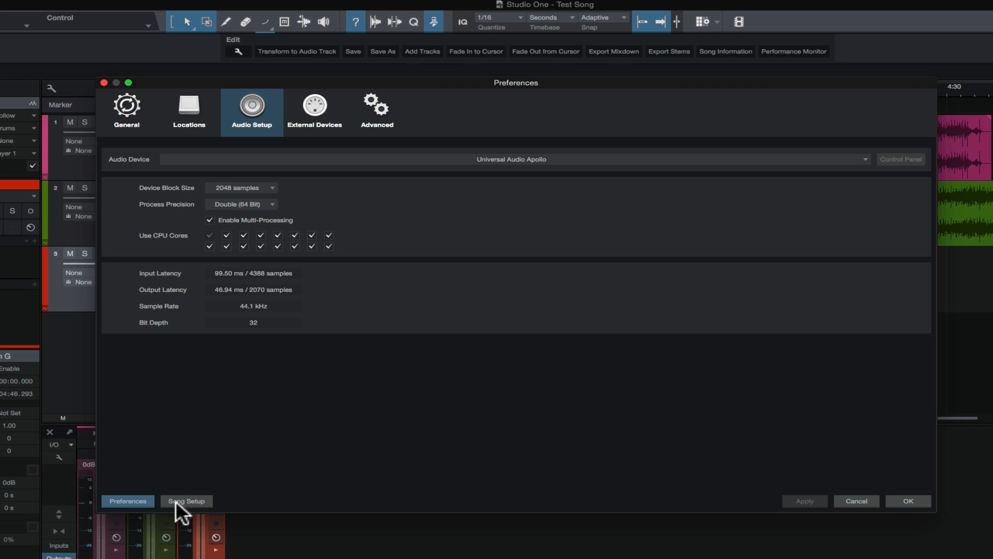
Open Song Setup's Audio I/O outputs, showing Main mapped to Apollo MON L/MON R
click(186, 501)
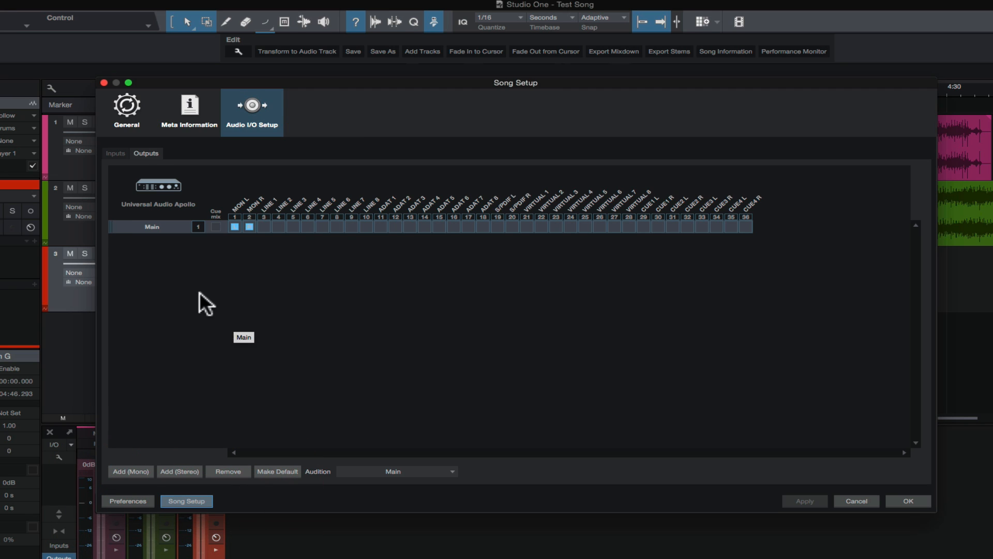
click(115, 153)
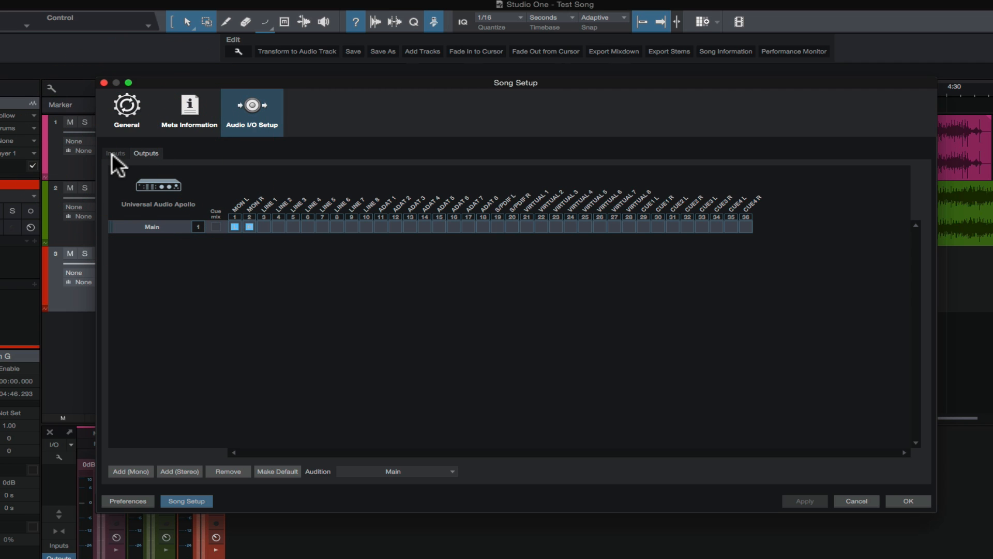
Show the Inputs page listing the Apollo's 32 channels with no inputs created
click(115, 153)
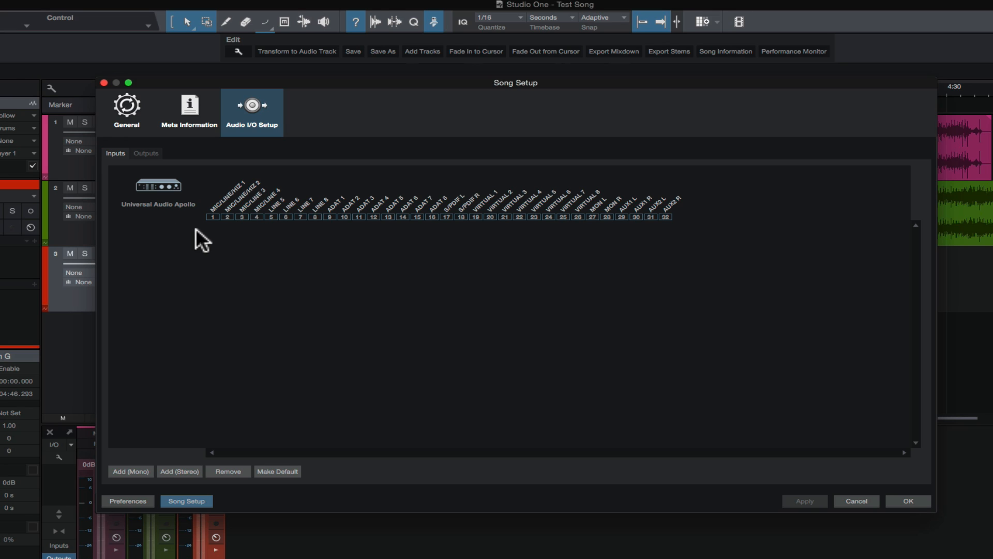
mouse_move(503, 234)
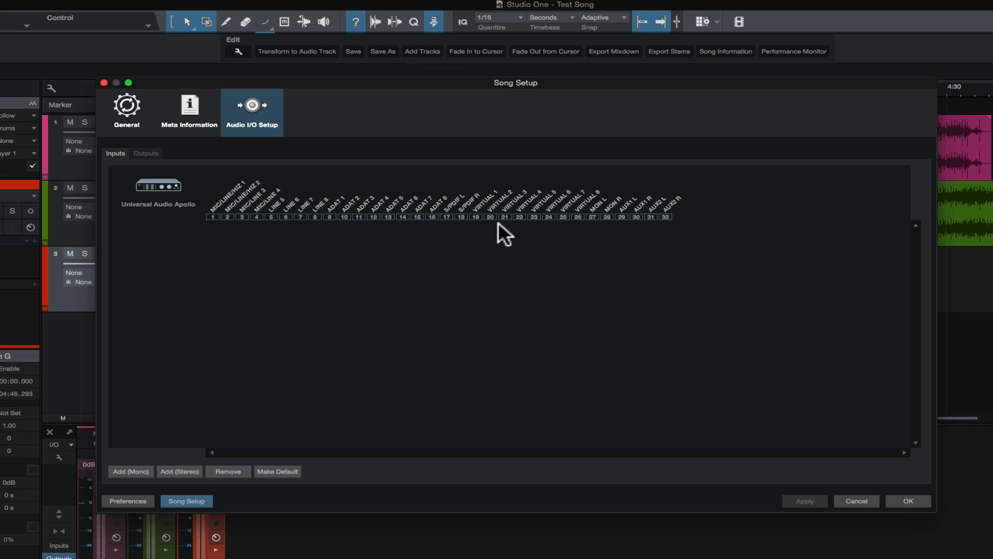
mouse_move(669, 229)
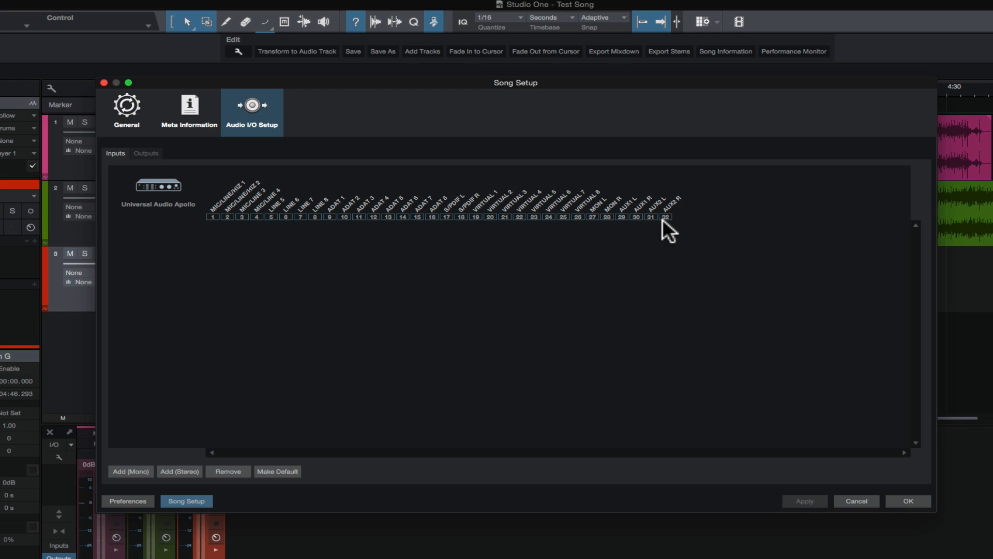
mouse_move(144, 246)
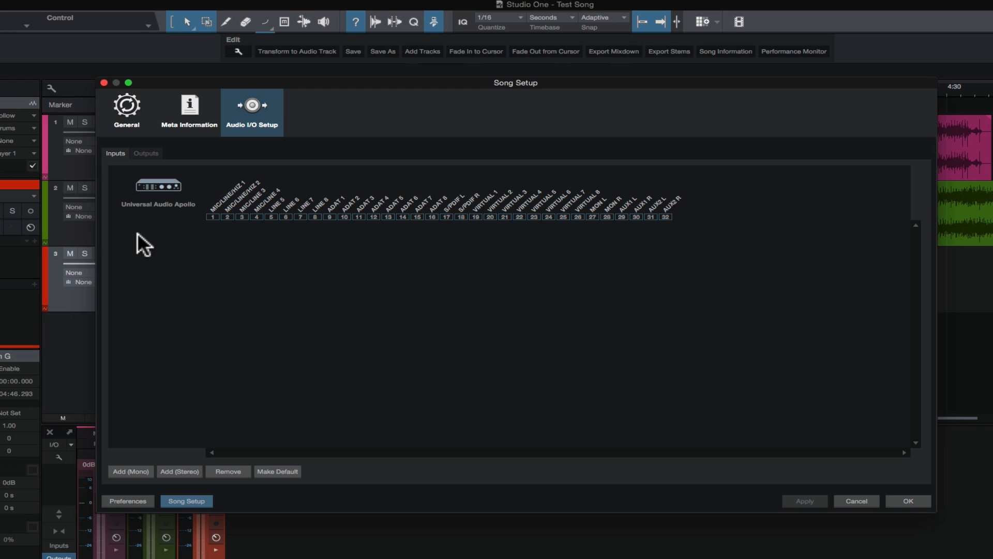
mouse_move(305, 222)
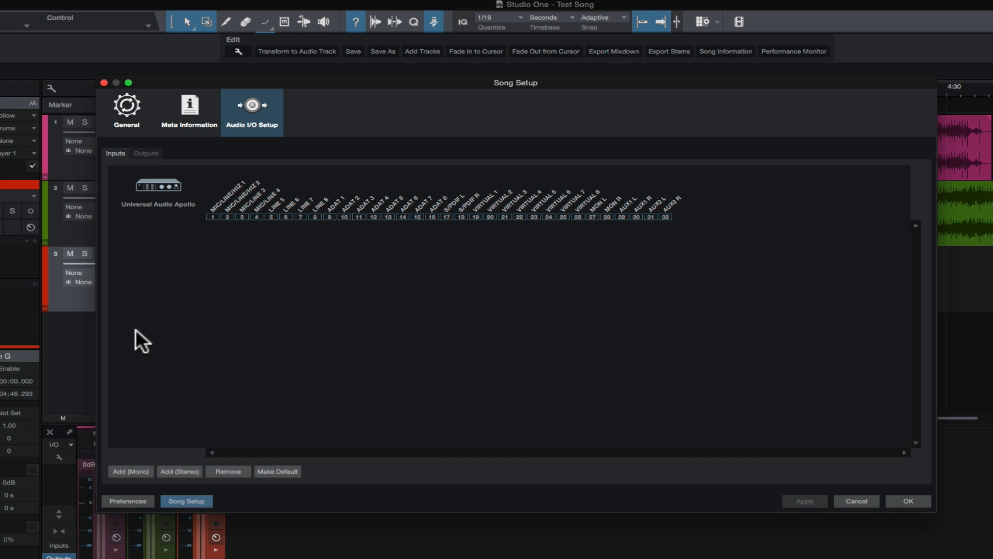
mouse_move(154, 305)
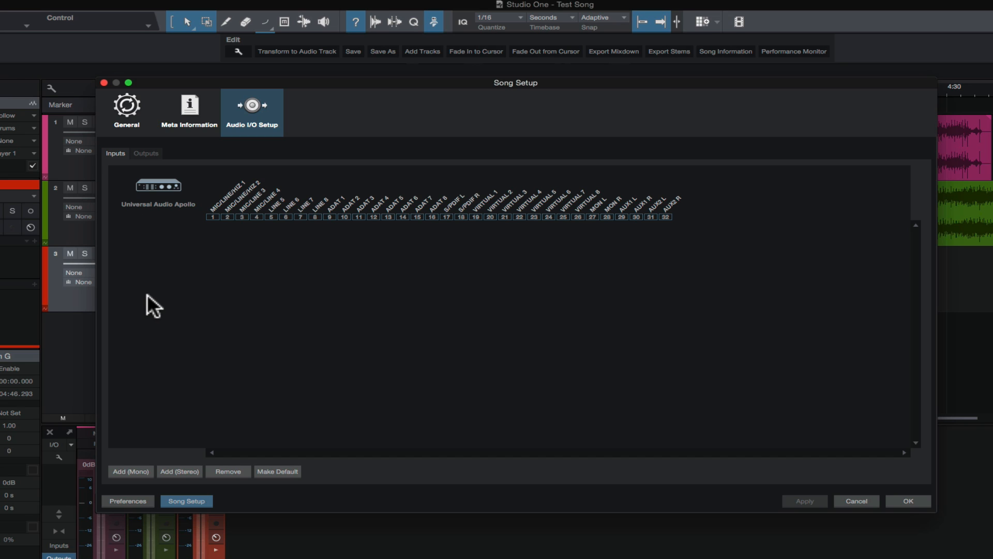
mouse_move(171, 237)
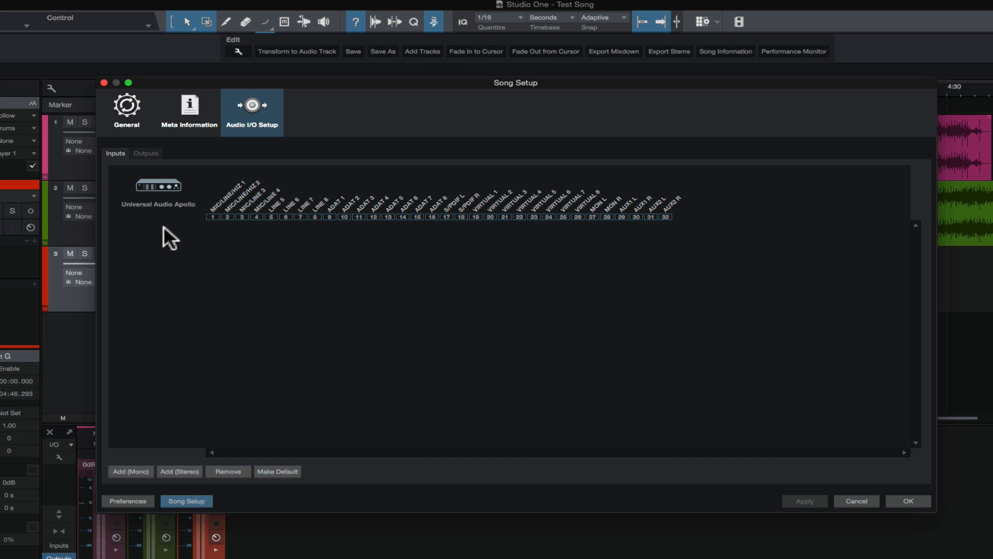
mouse_move(208, 310)
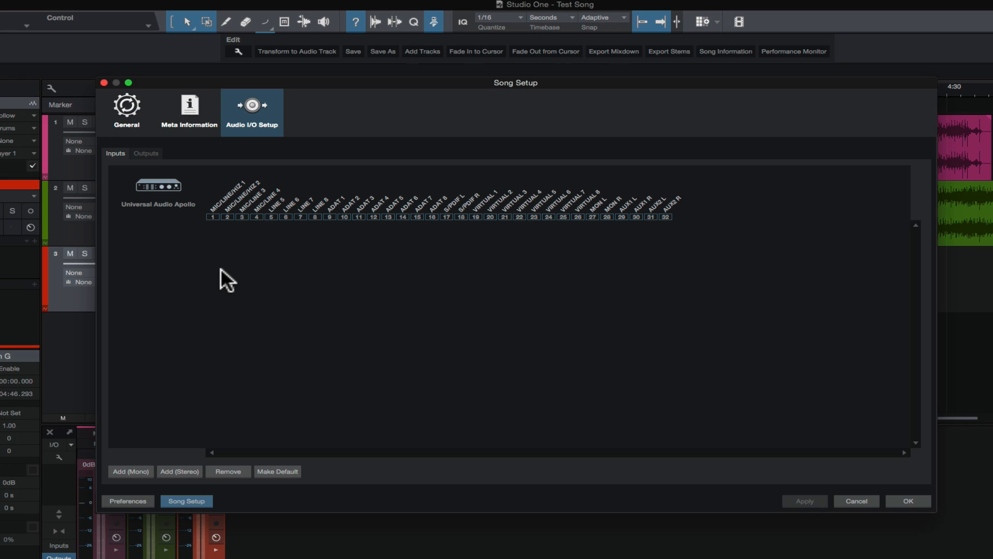
mouse_move(217, 285)
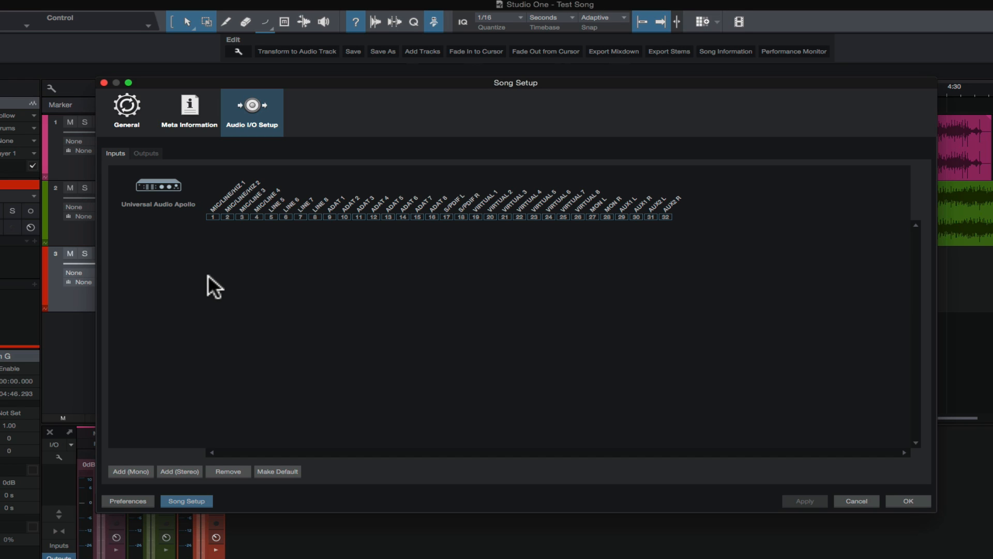
mouse_move(200, 322)
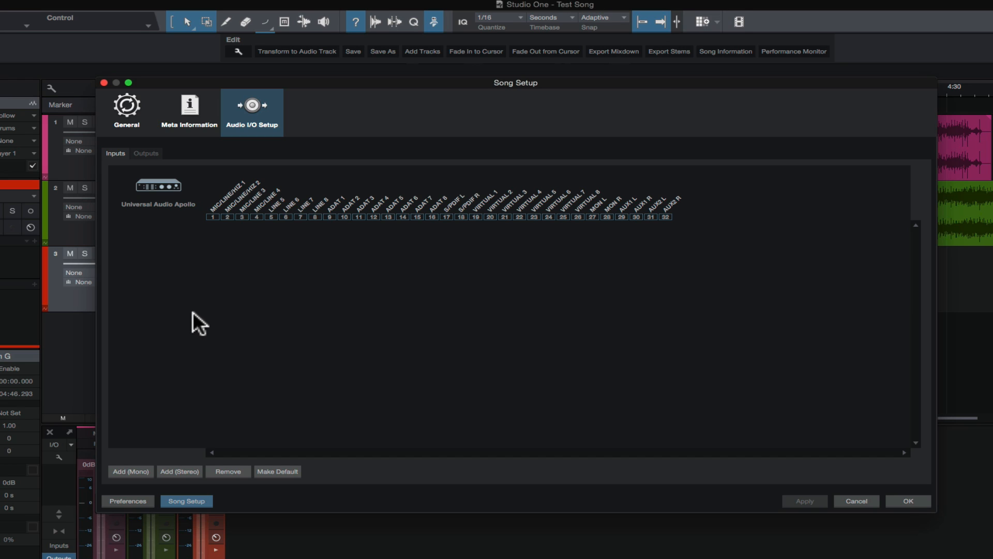
mouse_move(139, 334)
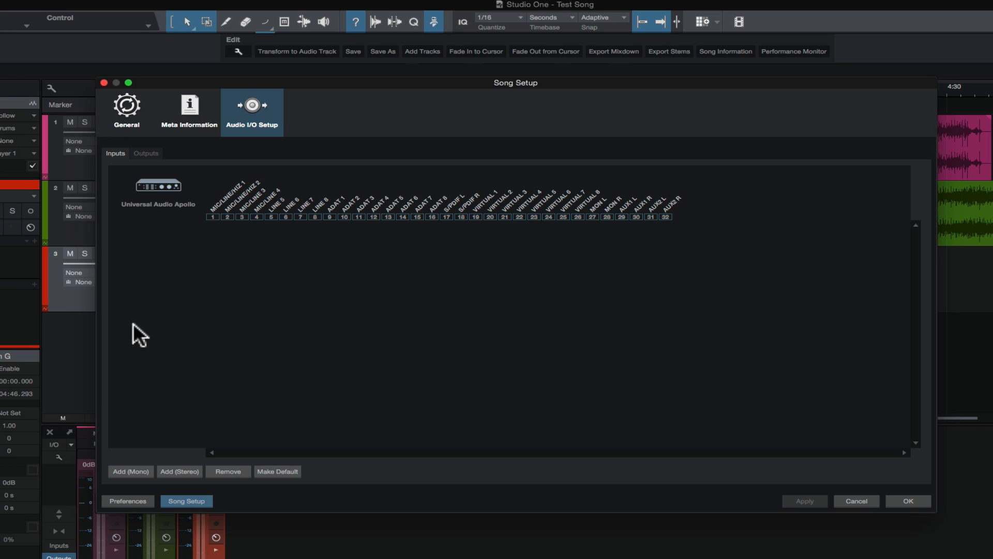
mouse_move(130, 478)
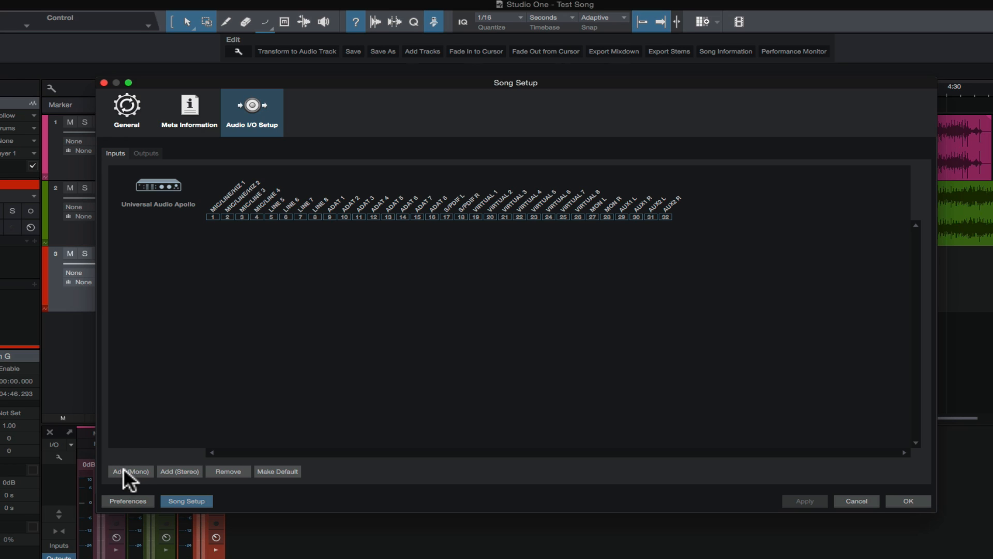
mouse_move(172, 479)
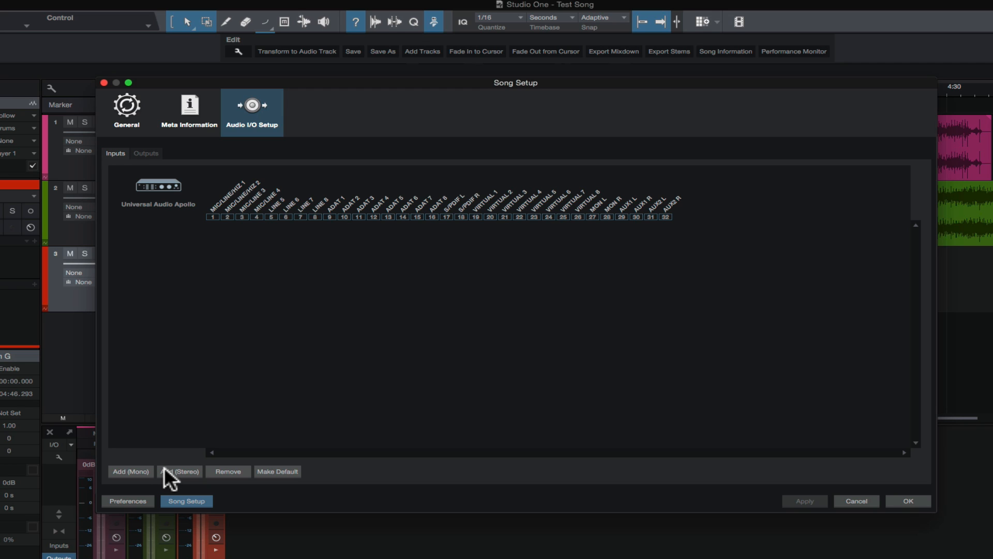
mouse_move(131, 472)
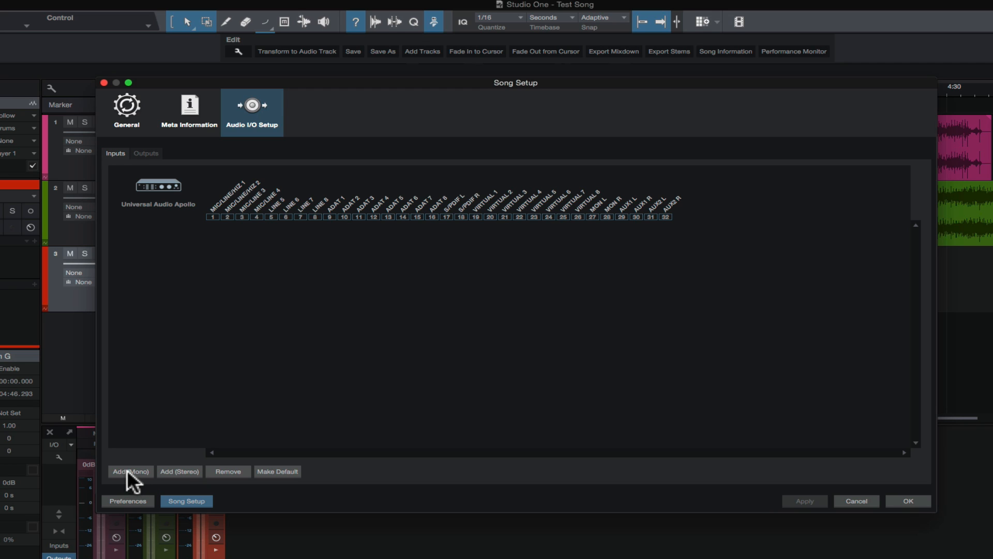
Add three mono input channels mapped to successive Apollo channels
click(129, 471)
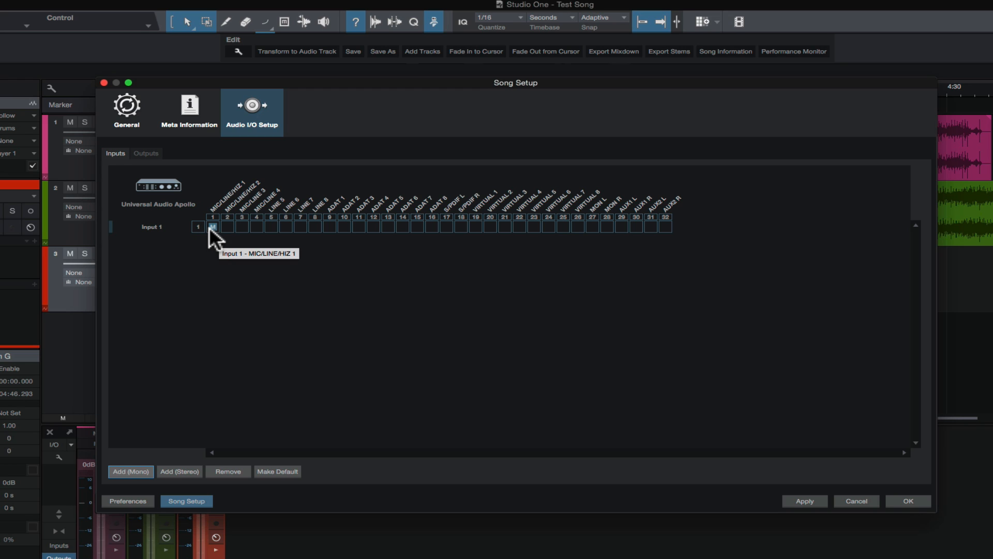
click(130, 471)
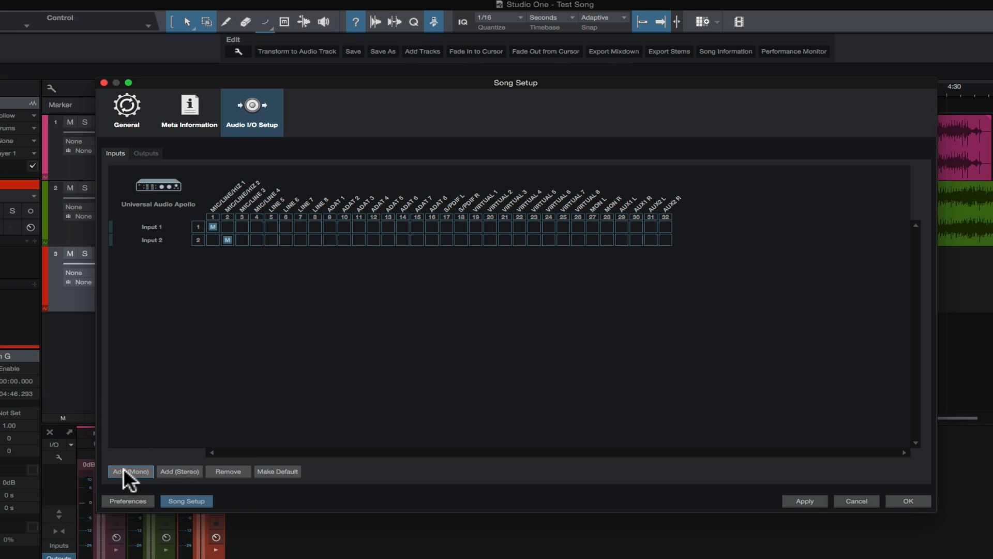
click(130, 472)
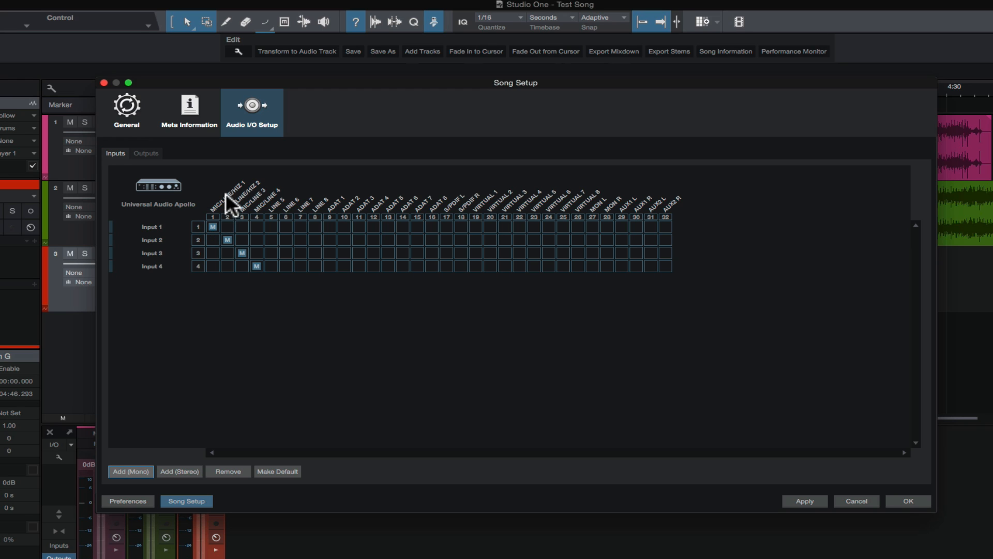
mouse_move(184, 233)
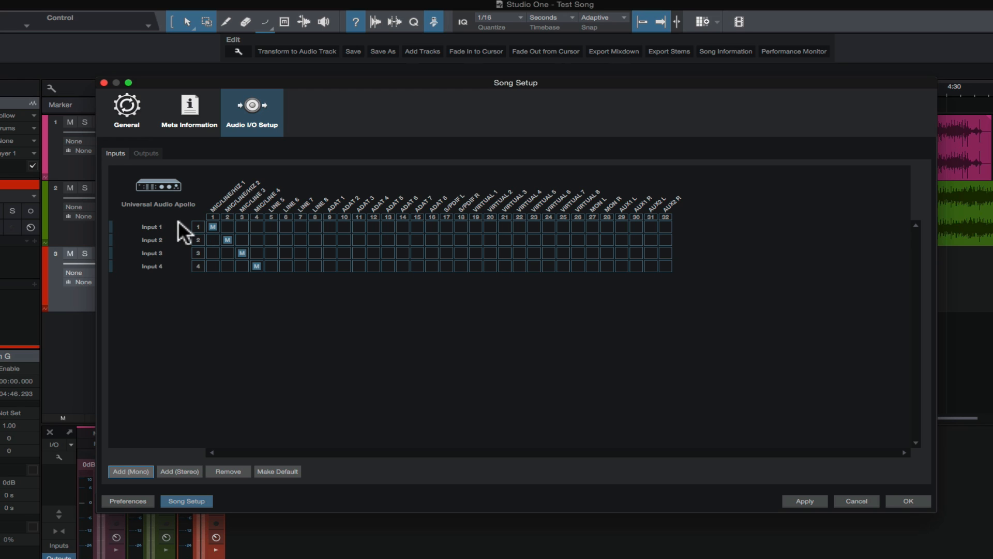
mouse_move(239, 199)
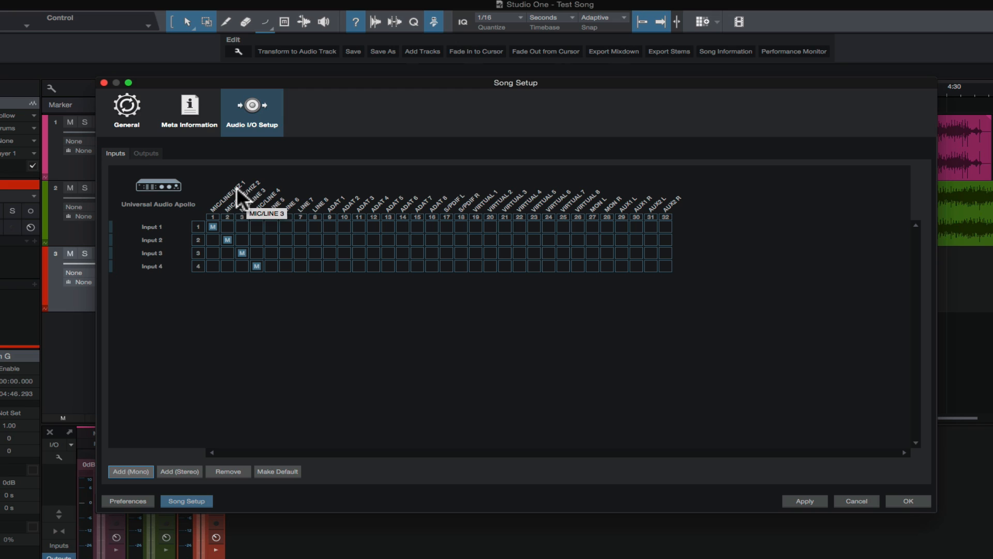
mouse_move(228, 209)
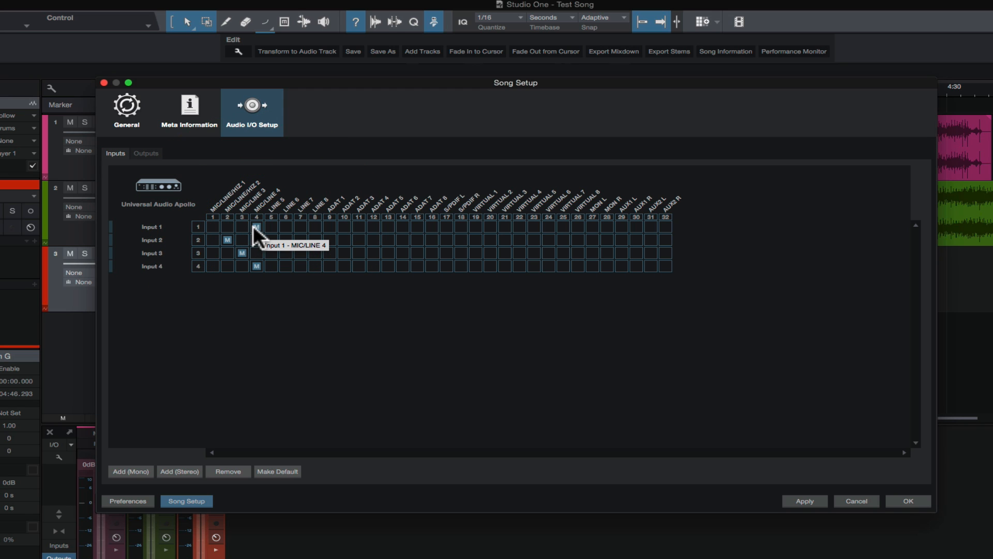
mouse_move(171, 240)
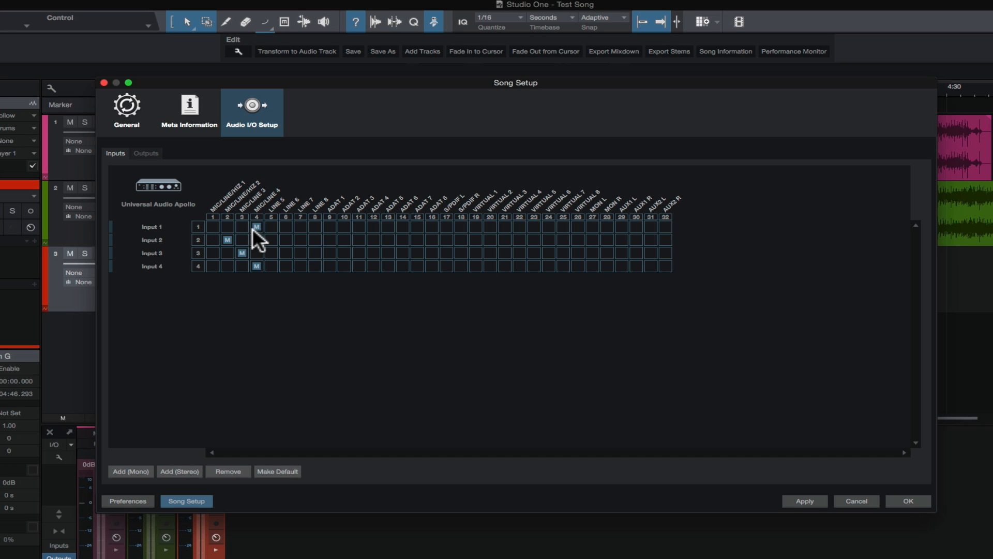
mouse_move(257, 226)
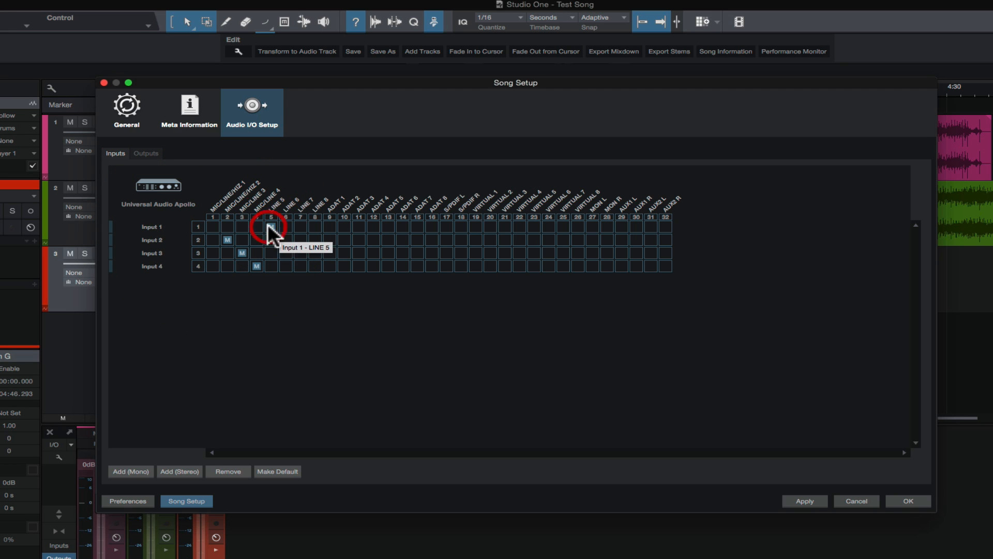
Move Input 1 to another Apollo channel, then return it to channel 1
click(315, 226)
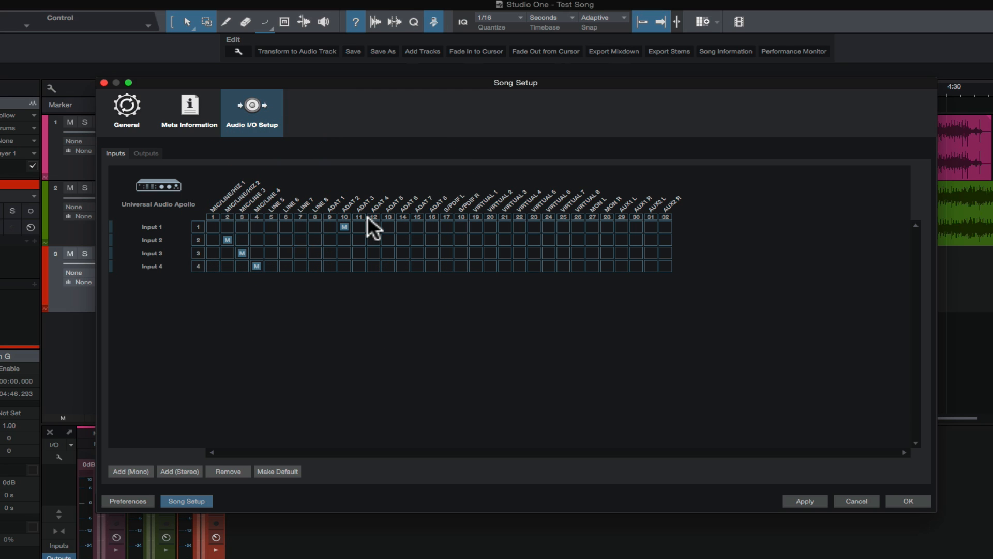
mouse_move(375, 238)
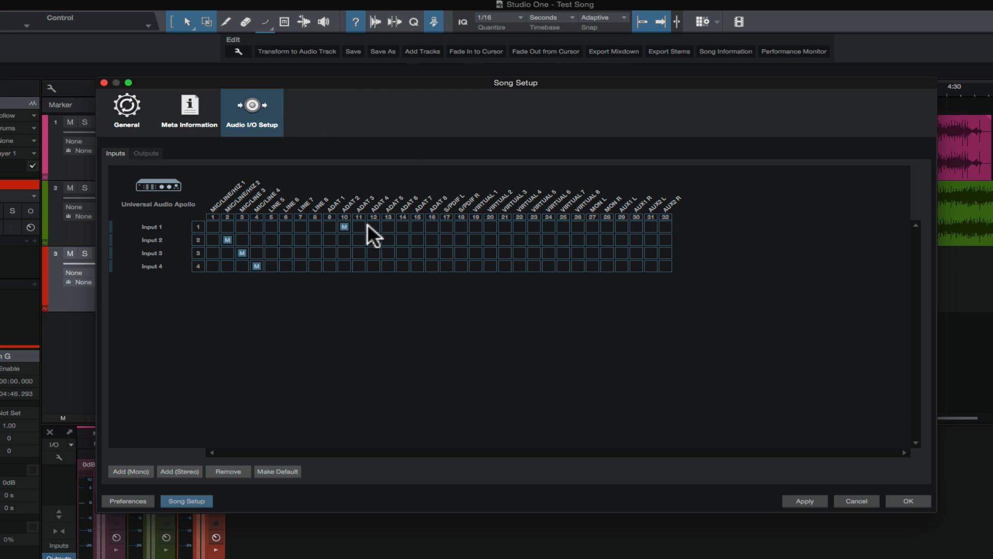
click(213, 226)
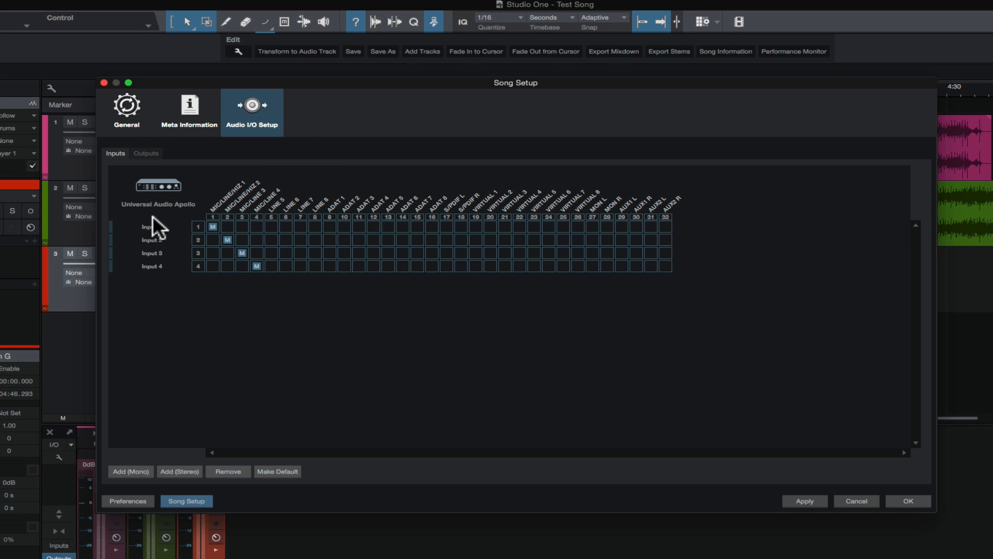
mouse_move(155, 288)
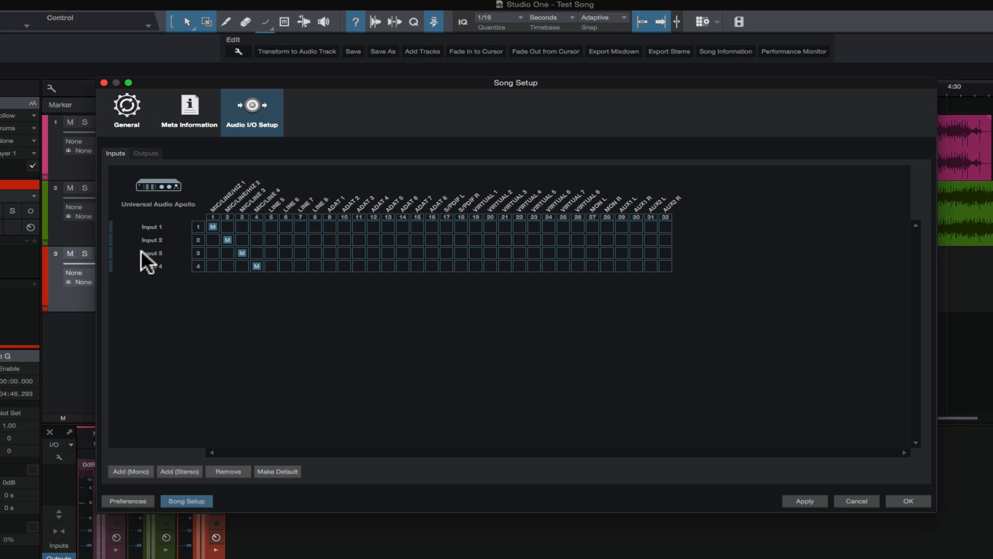
Rename the four mono inputs kick, snare, oh l and oh r
double_click(151, 226)
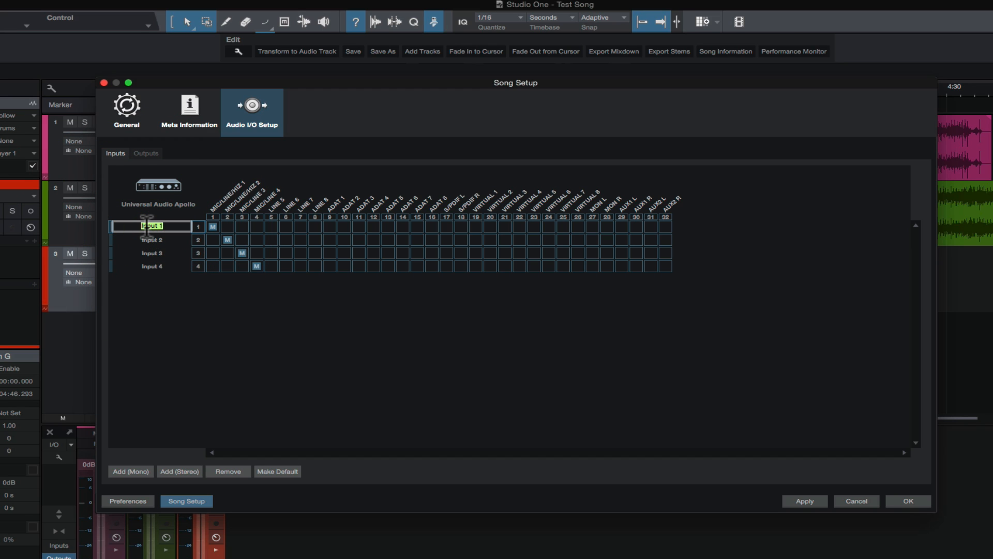
text(kick)
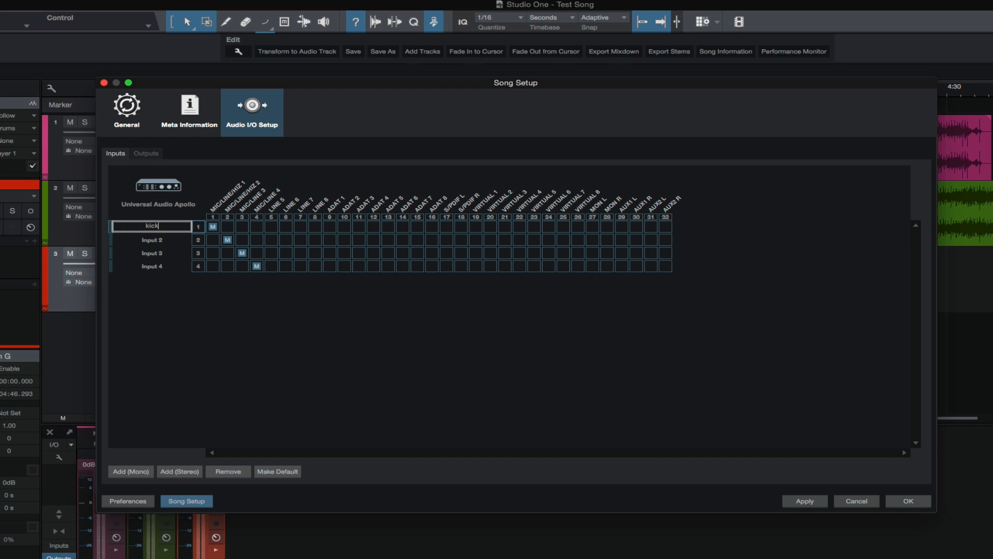
click(152, 226)
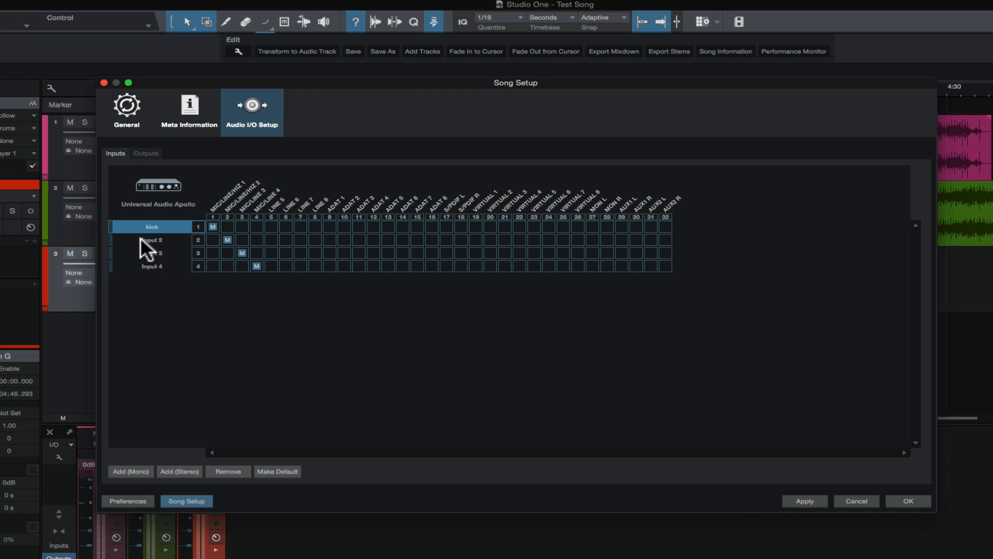
text(snare)
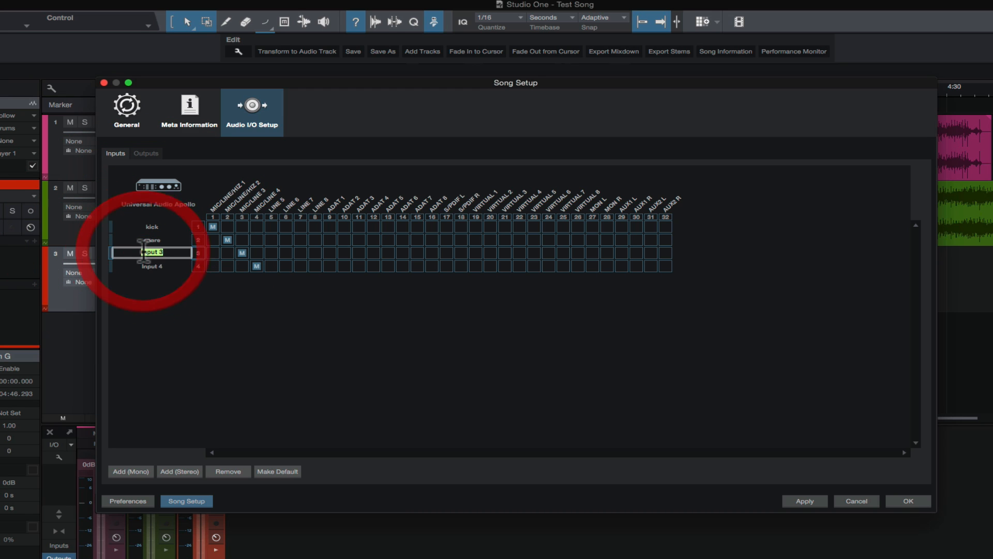
text(oh l)
click(152, 265)
text(oh r)
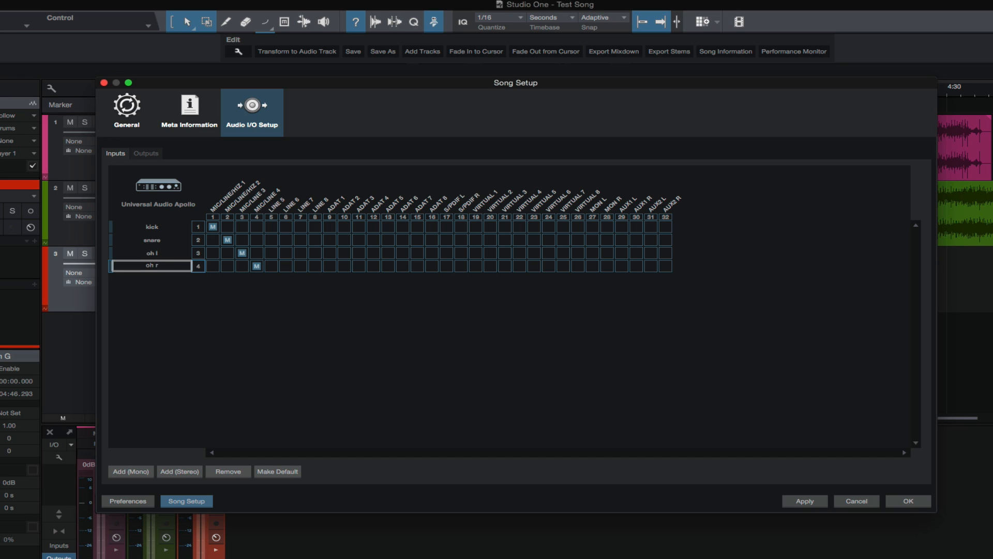
click(152, 265)
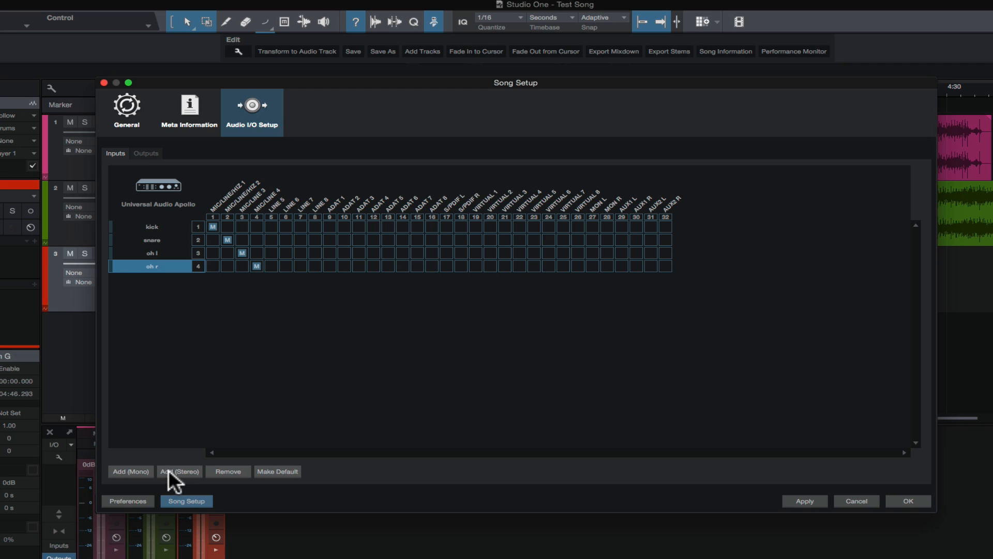
Add a stereo Input 1, remove it again, and apply the four-input setup
click(180, 471)
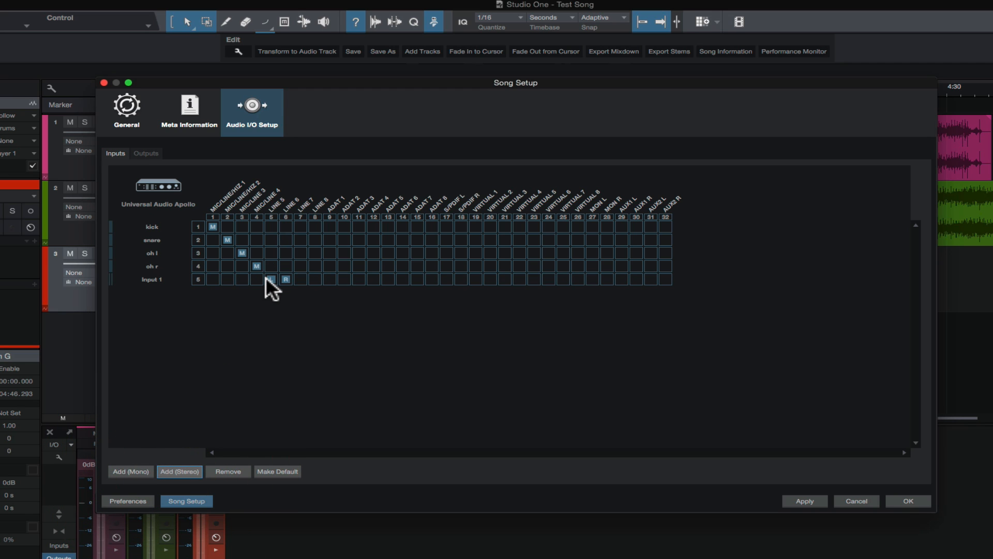
mouse_move(271, 286)
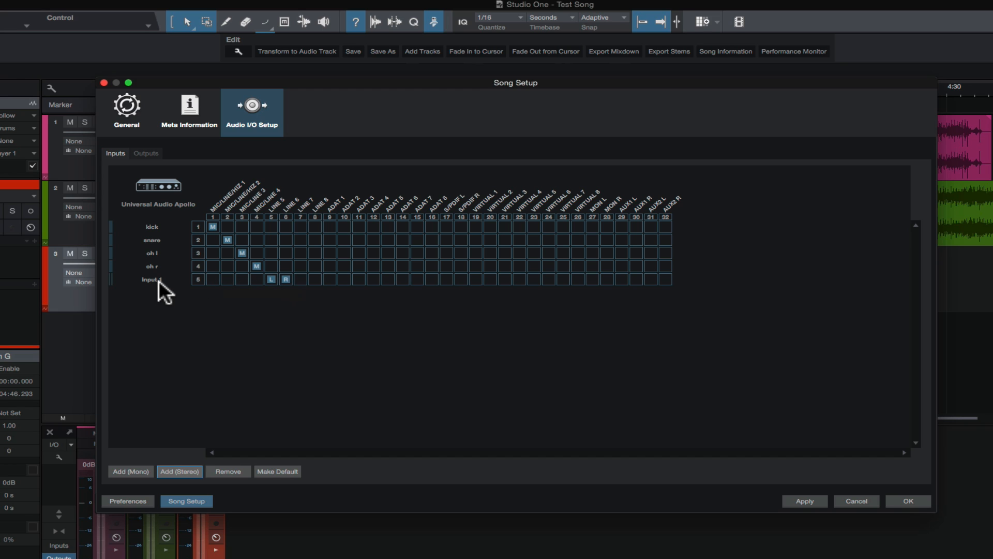
click(152, 279)
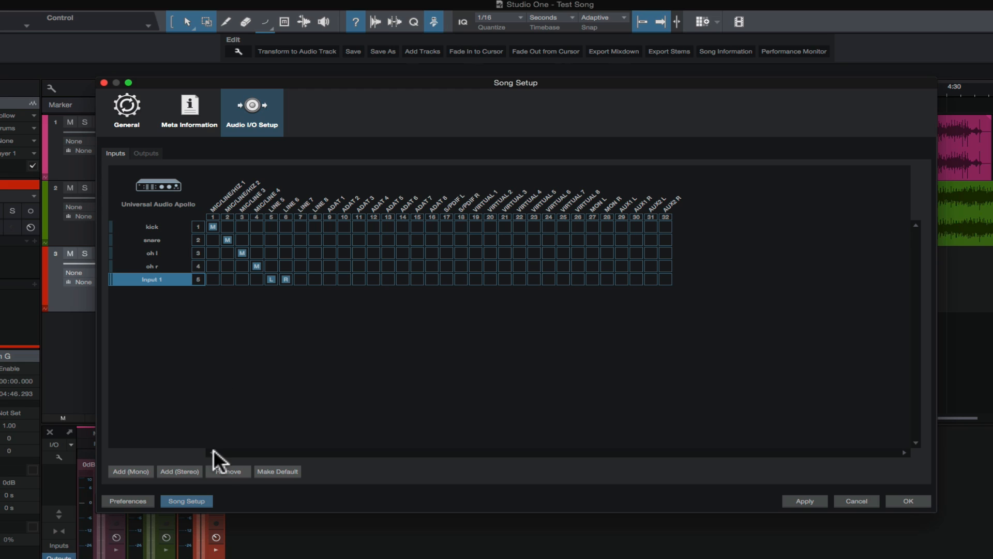
click(227, 471)
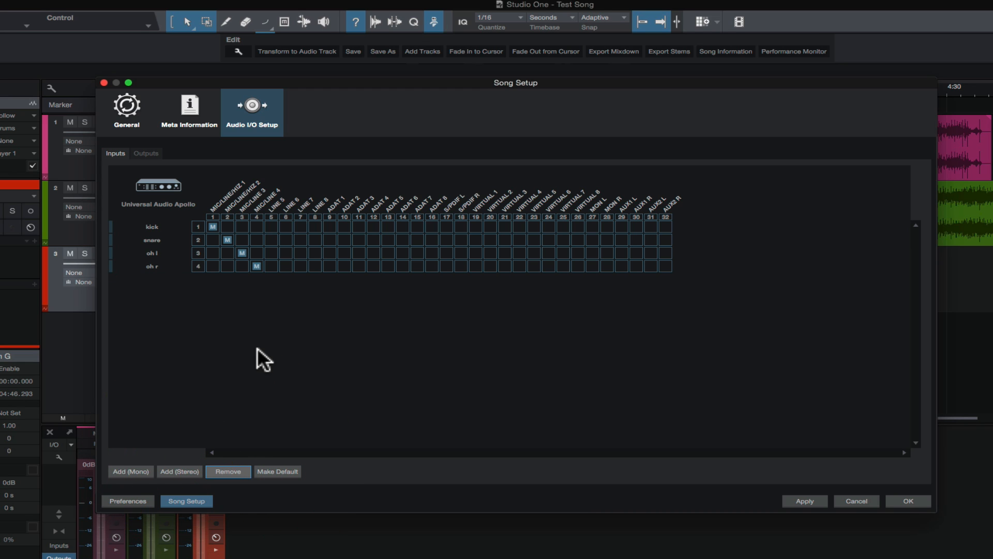
click(804, 500)
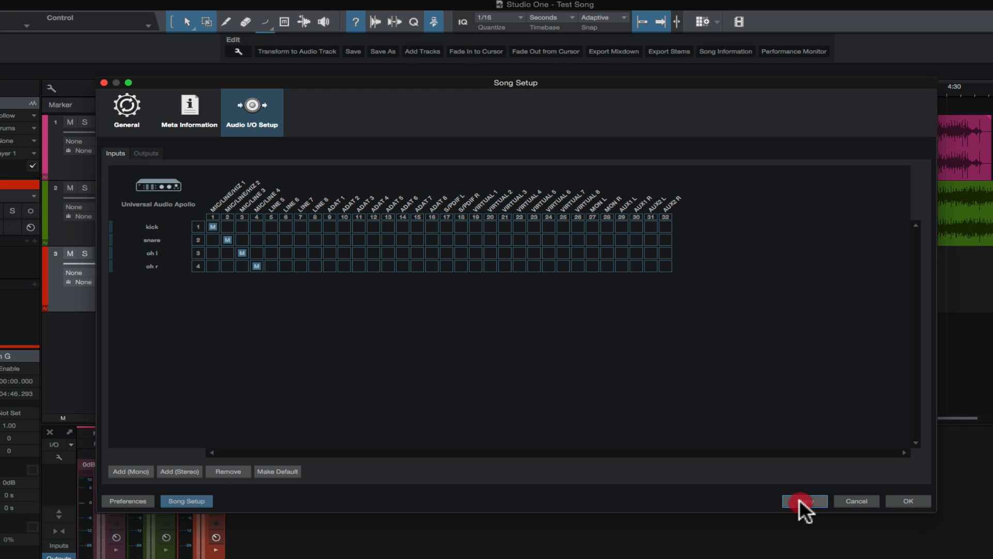
click(804, 500)
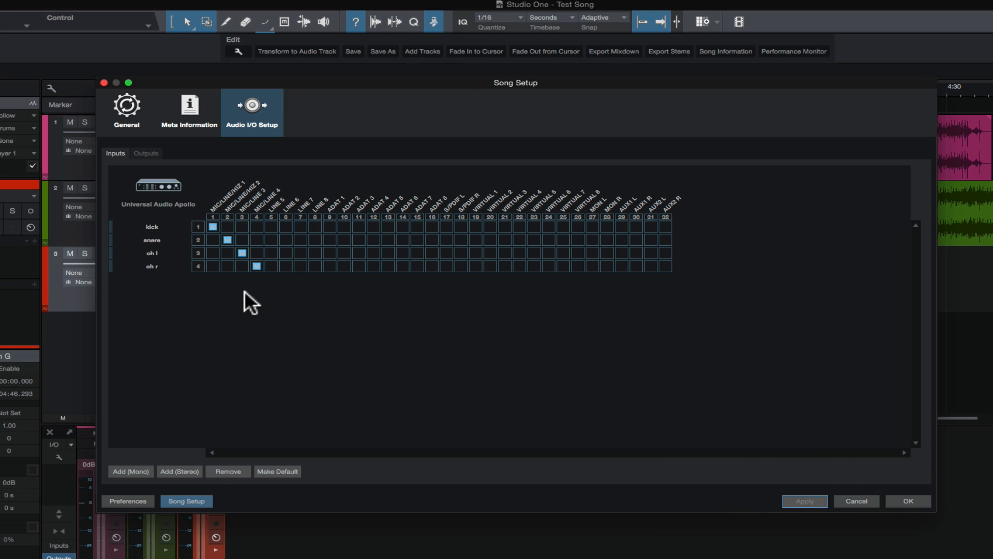
On Outputs, move Main to LINE 5/6 and S/PDIF, then back to MON L/MON R
click(145, 153)
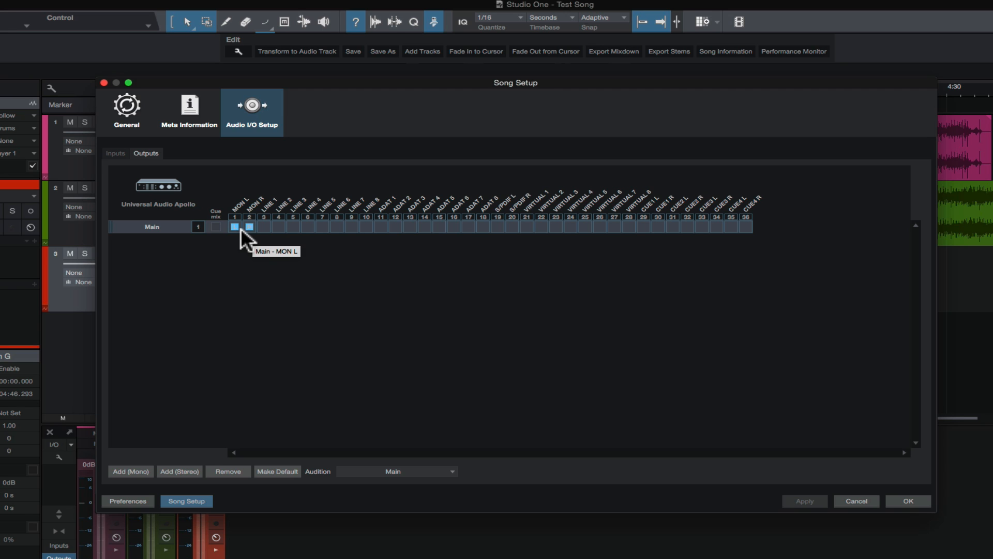
click(336, 226)
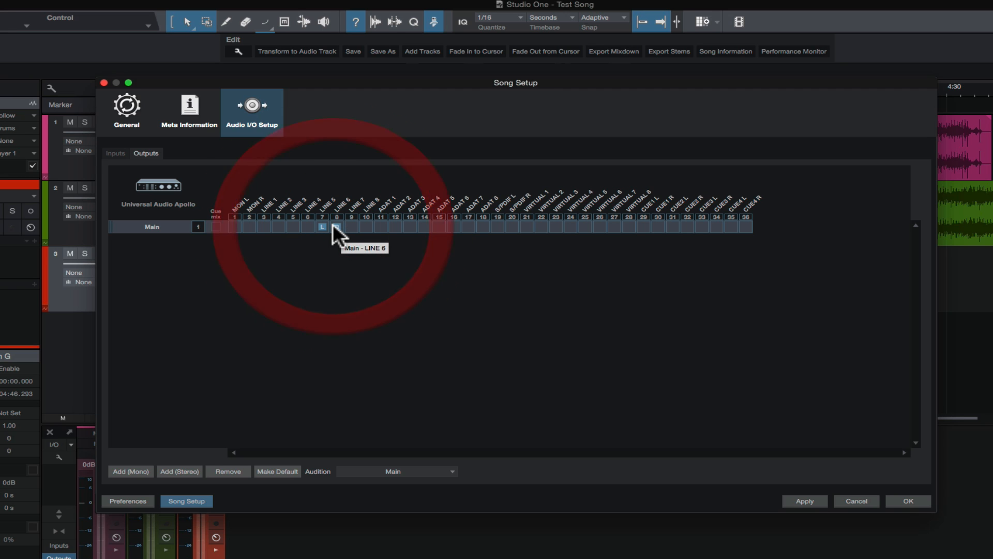
click(379, 226)
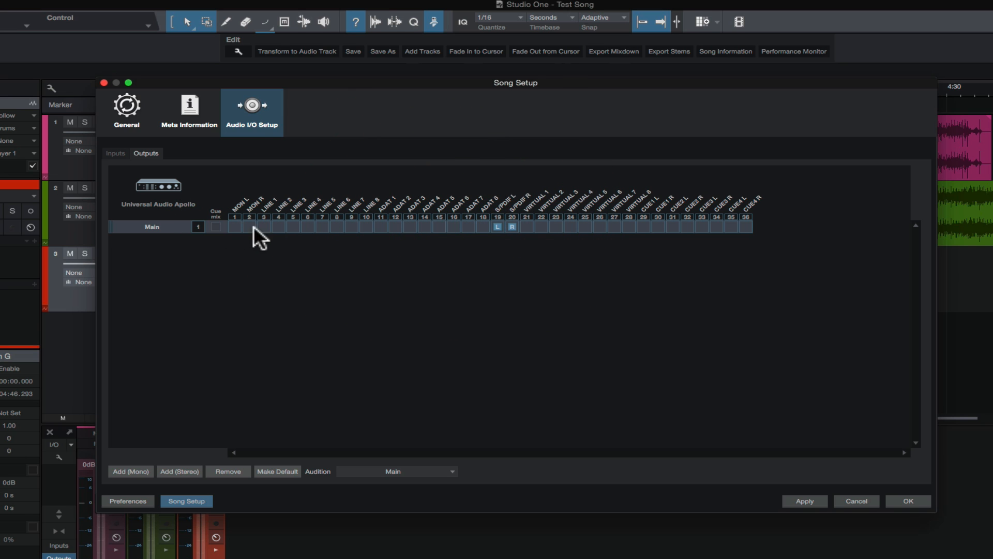
mouse_move(248, 237)
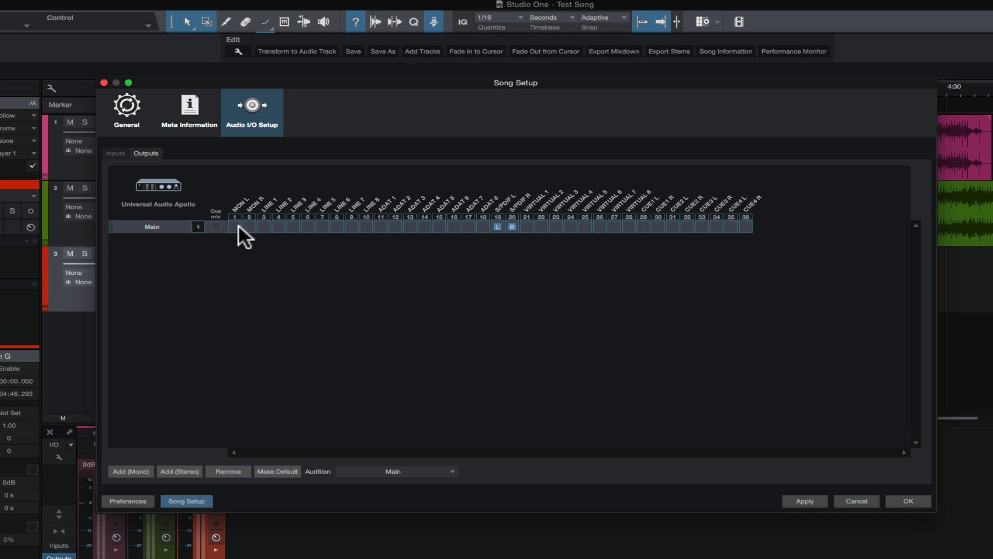
click(235, 226)
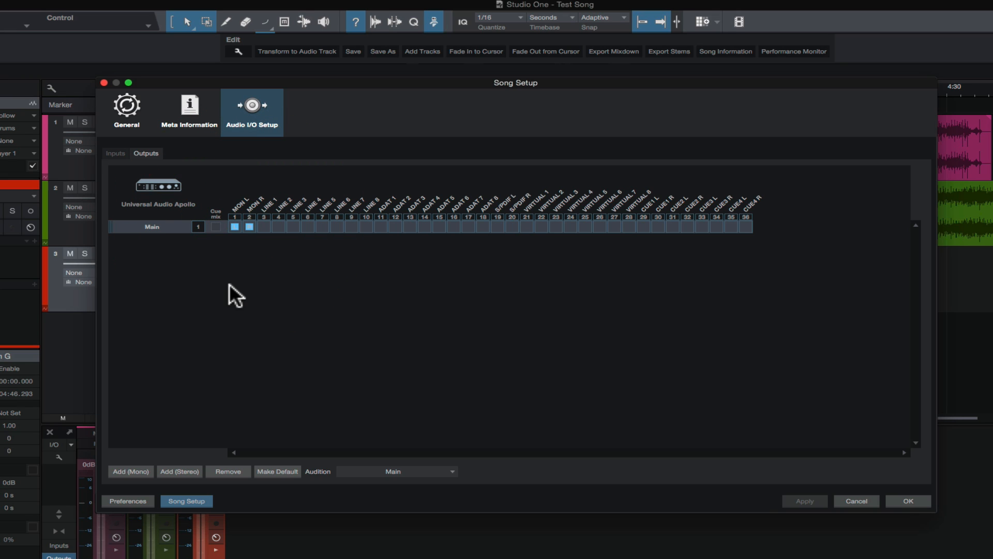
mouse_move(221, 286)
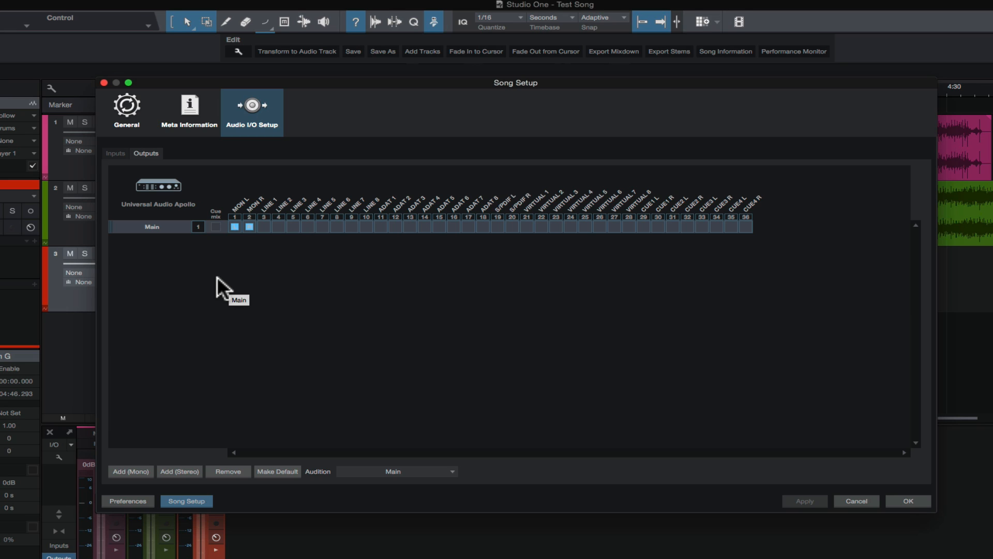
mouse_move(223, 290)
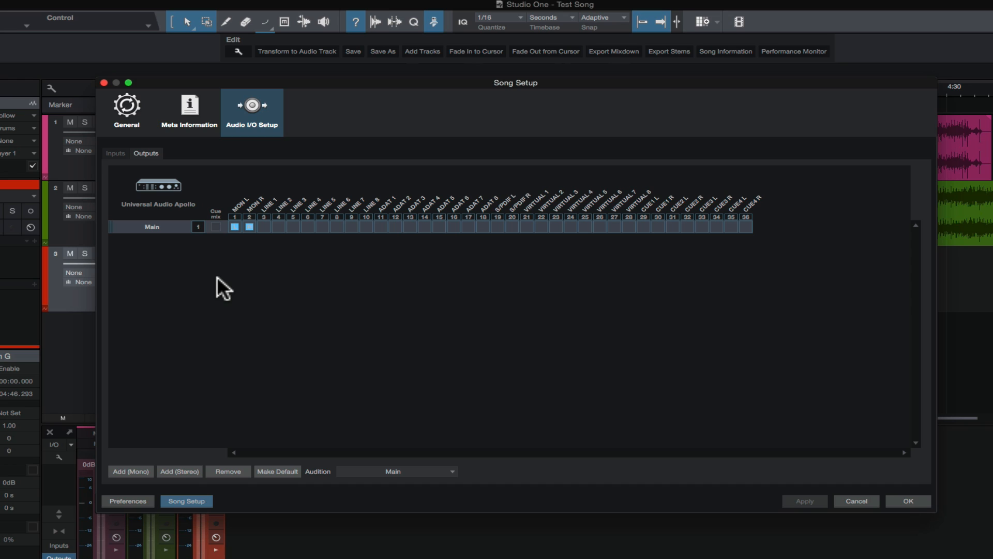
mouse_move(167, 280)
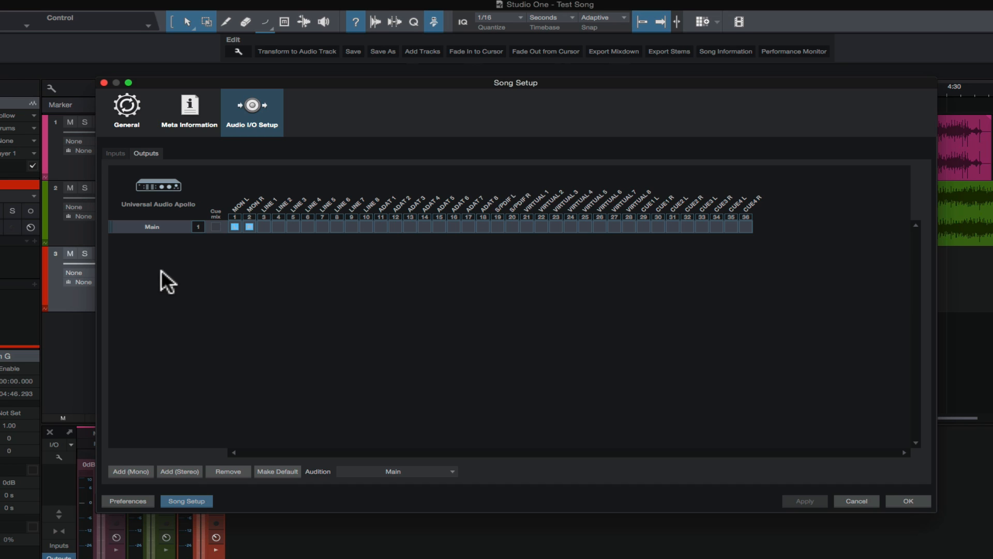
mouse_move(156, 161)
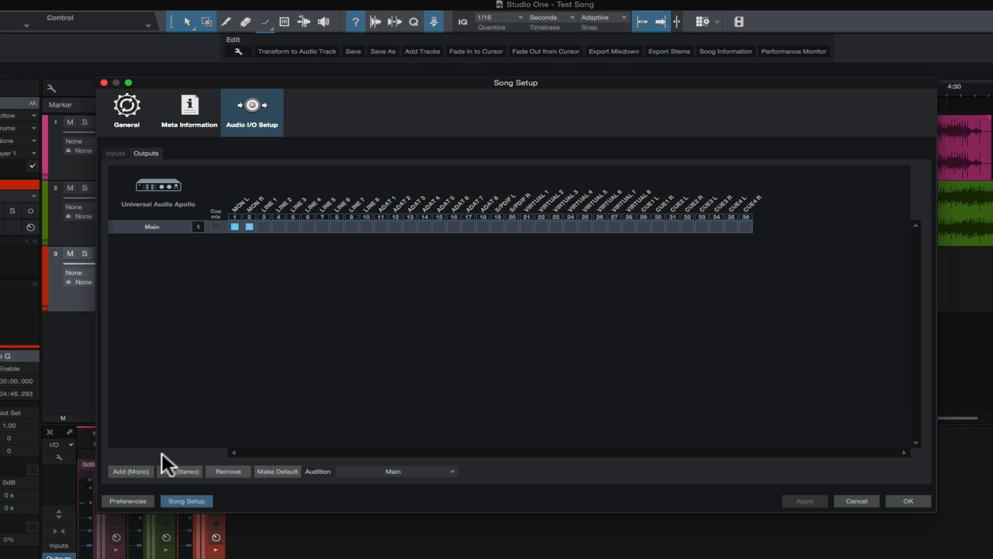
Add a stereo output Sub 1 and map it to Apollo LINE 3 and LINE 4
click(180, 471)
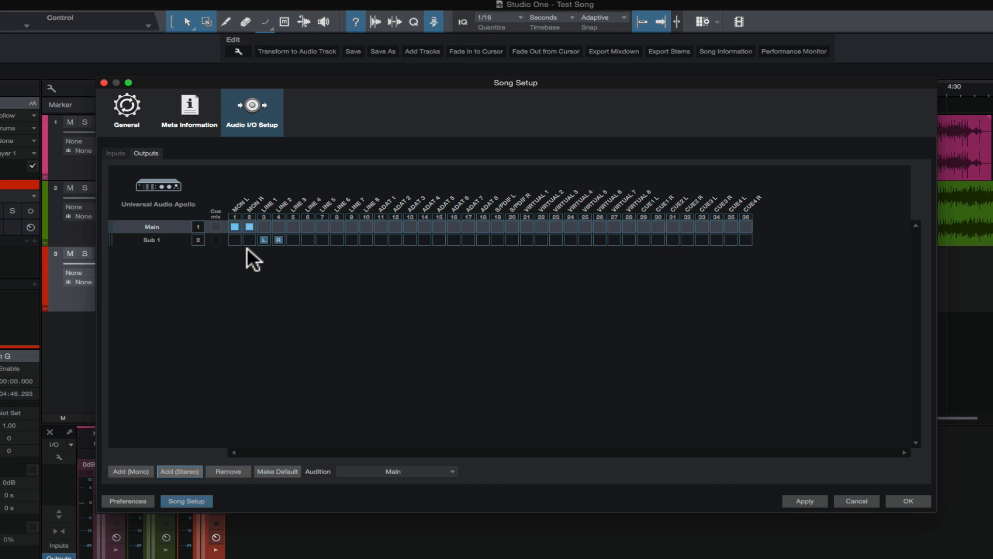
mouse_move(253, 260)
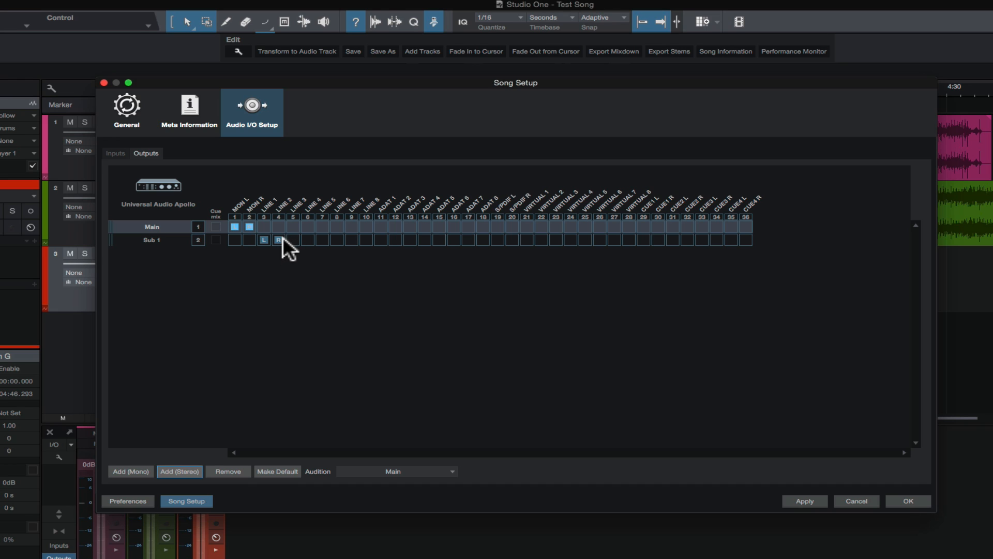
click(293, 240)
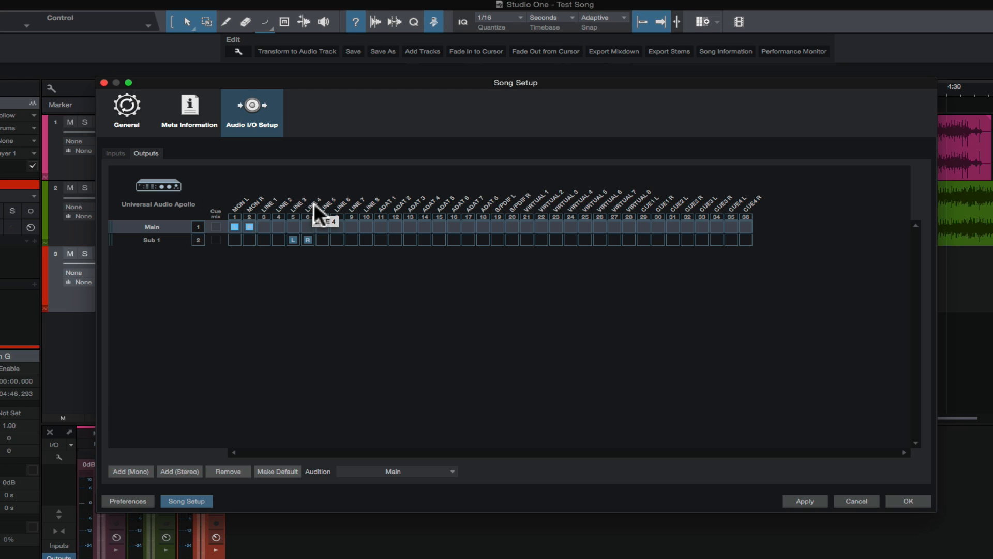
mouse_move(238, 243)
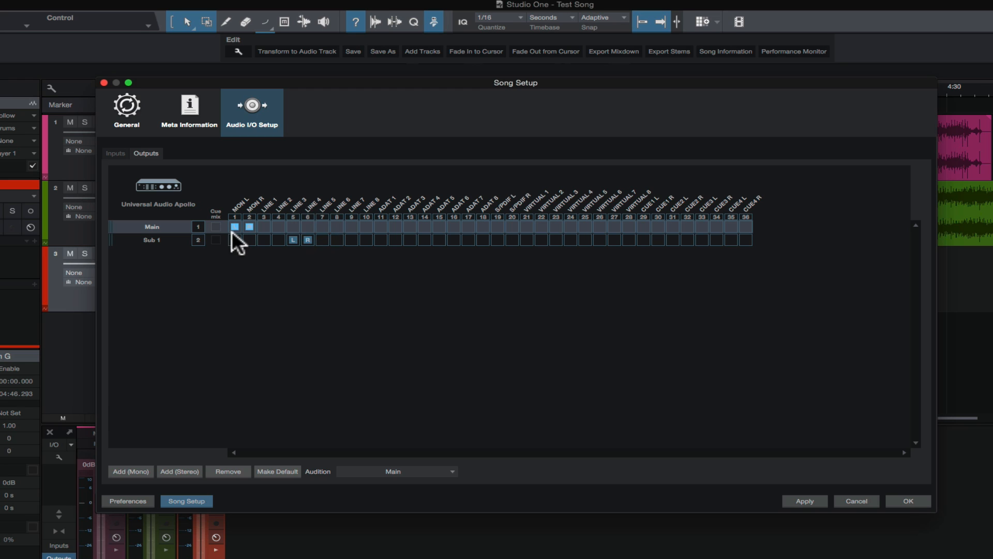
Rename the Sub 1 stereo output to 'headphones'
double_click(152, 240)
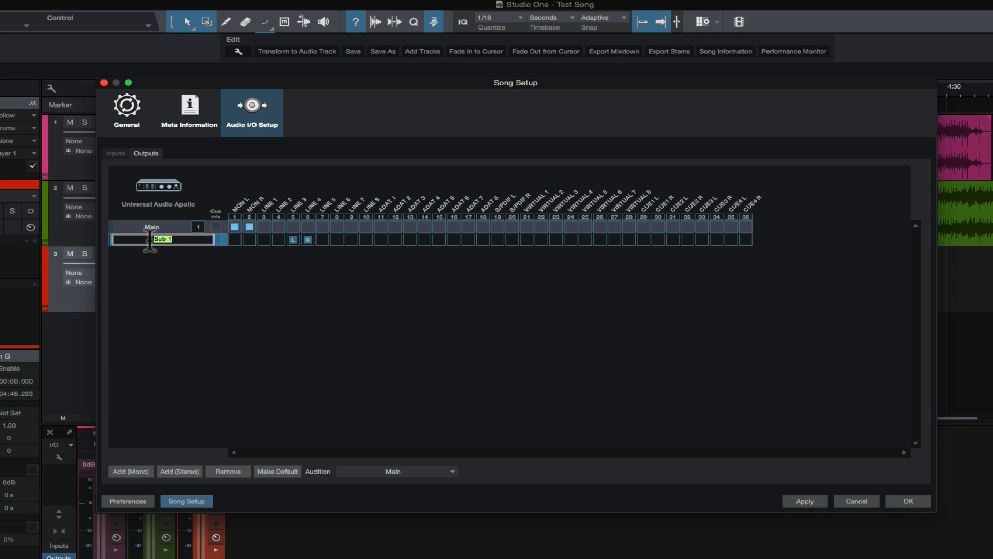
text(headphones)
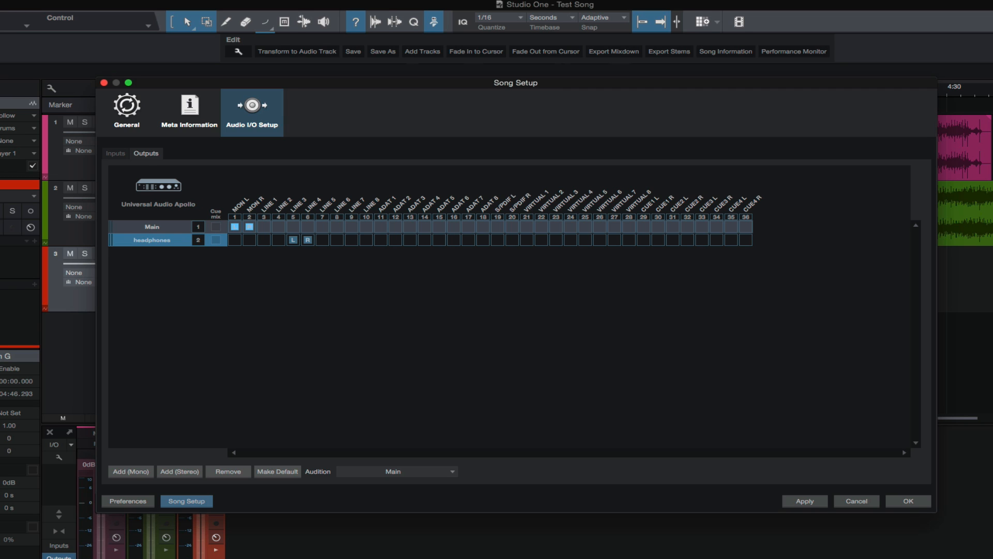
mouse_move(152, 249)
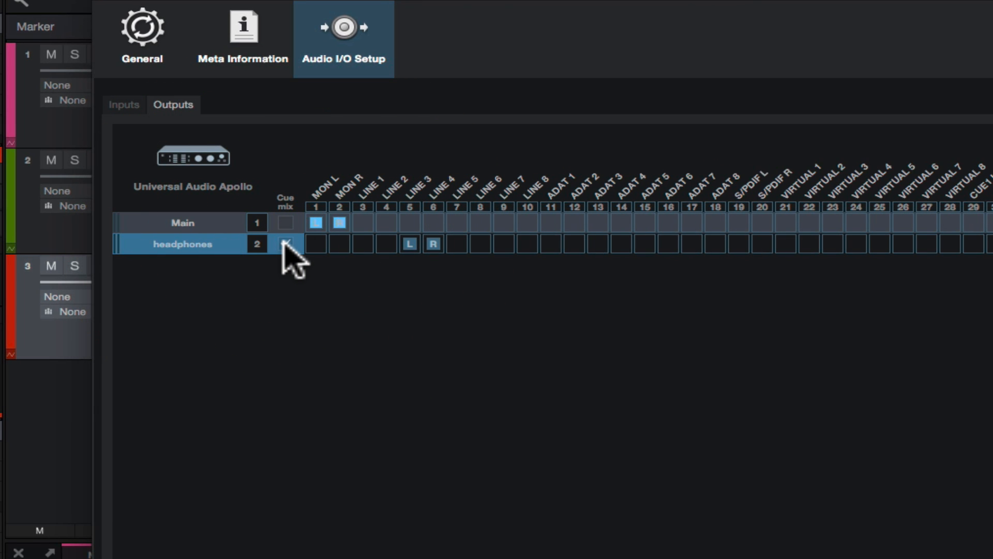
mouse_move(288, 247)
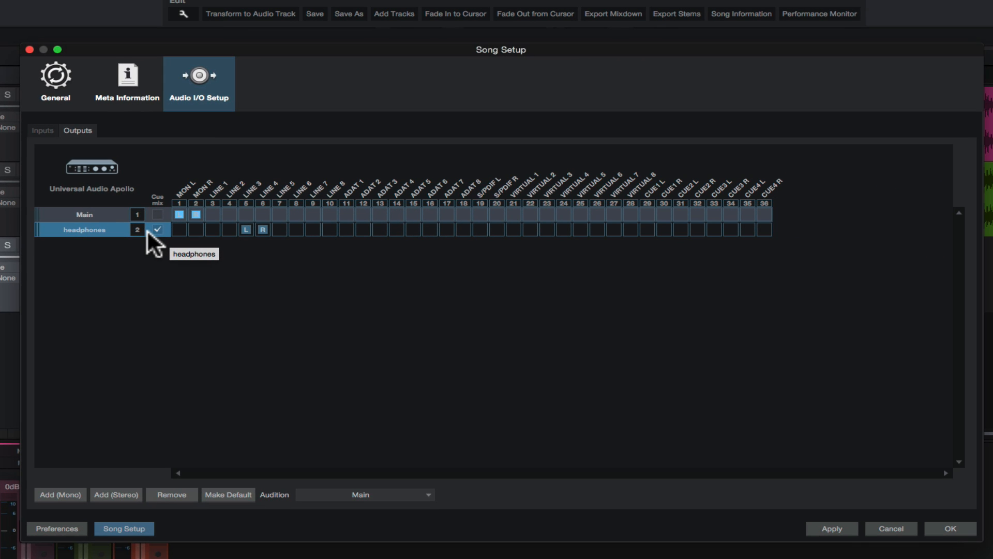
mouse_move(107, 237)
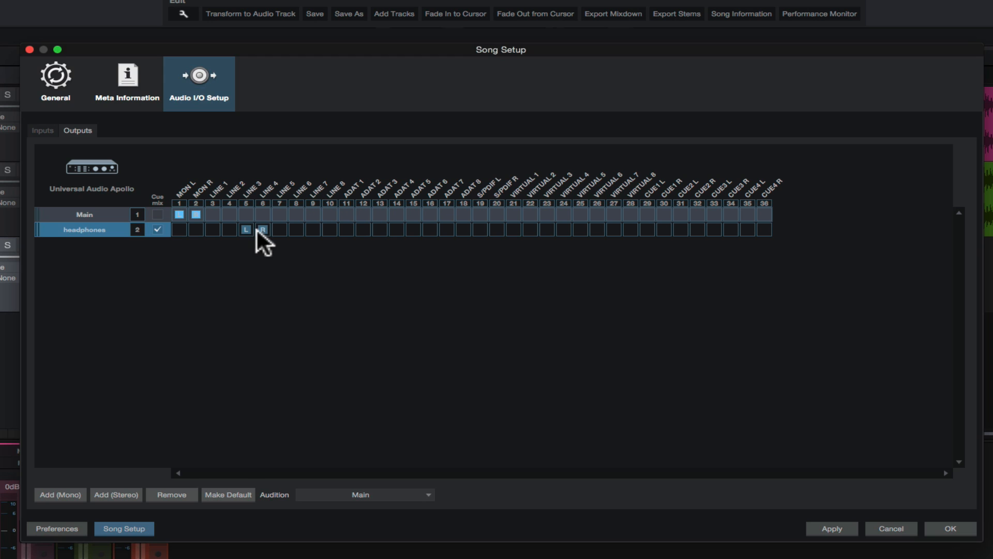
mouse_move(259, 237)
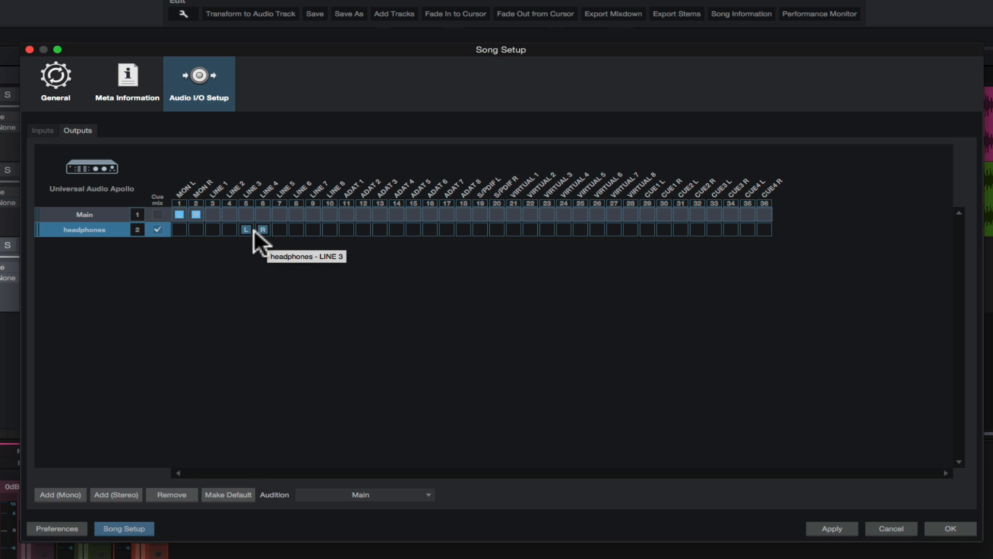
mouse_move(836, 533)
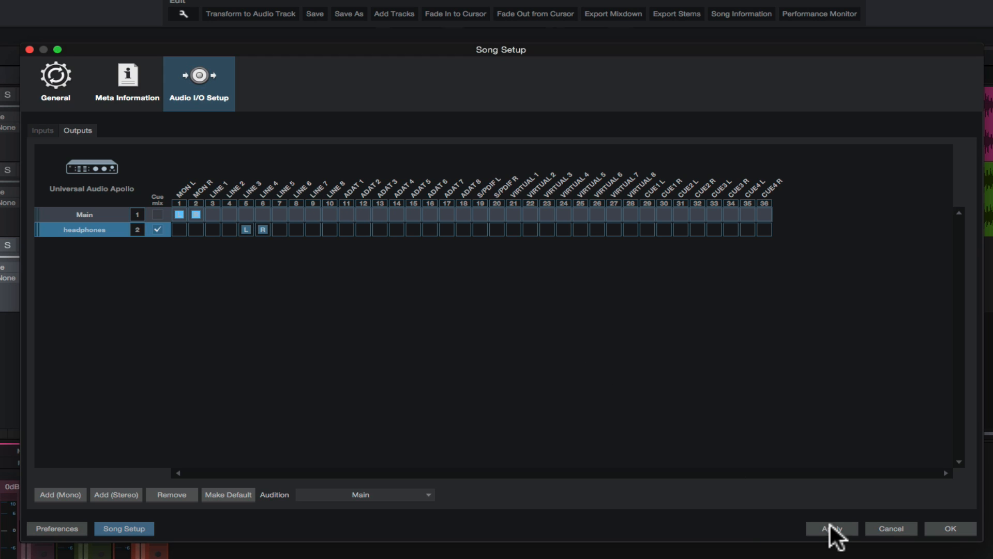
Apply the headphones cue-mix output on Line 3+4 and close Song Setup
click(832, 528)
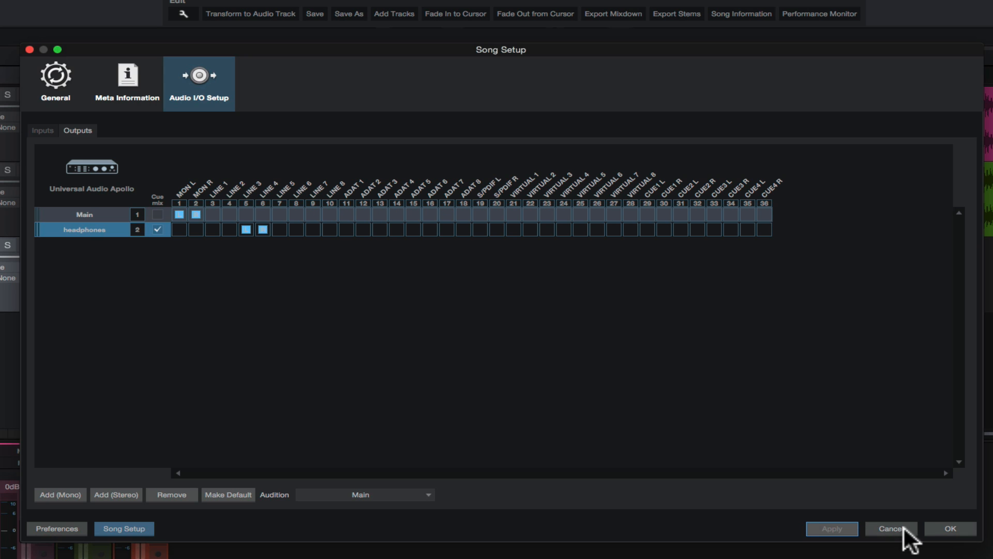
click(889, 528)
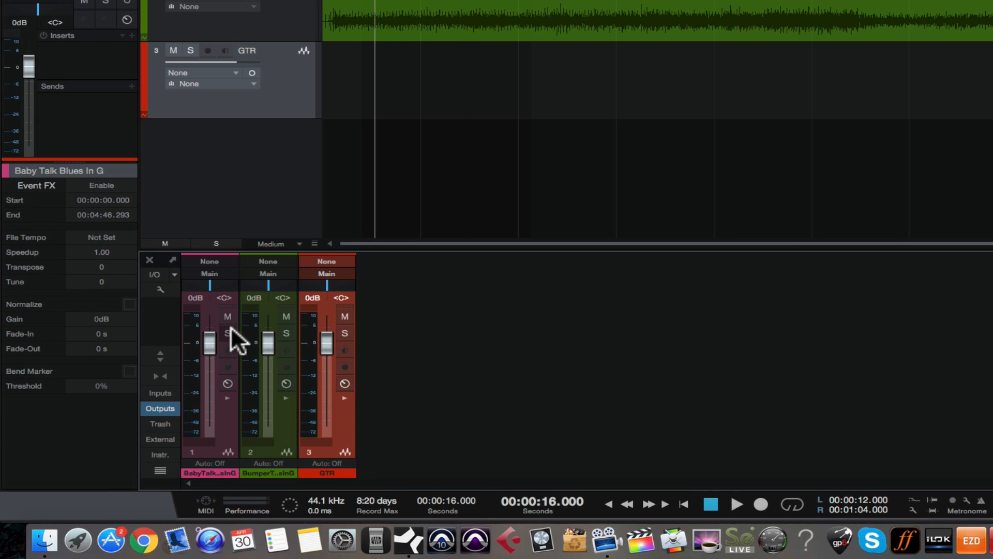
mouse_move(218, 276)
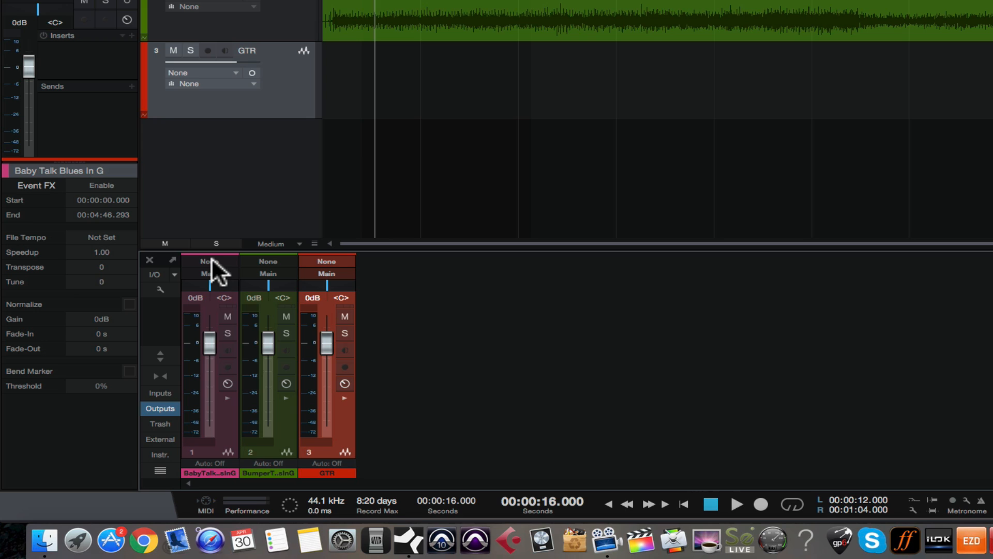
click(209, 261)
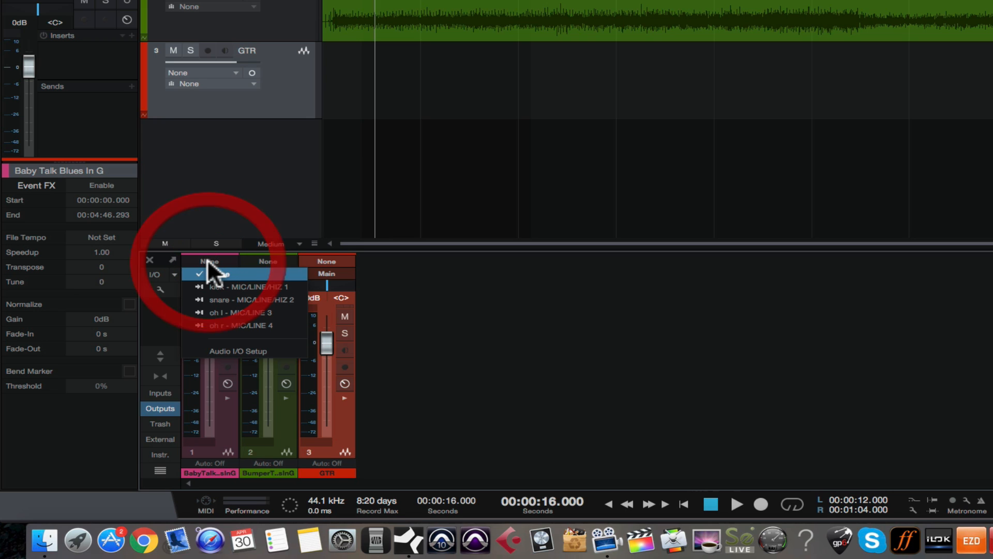
mouse_move(212, 317)
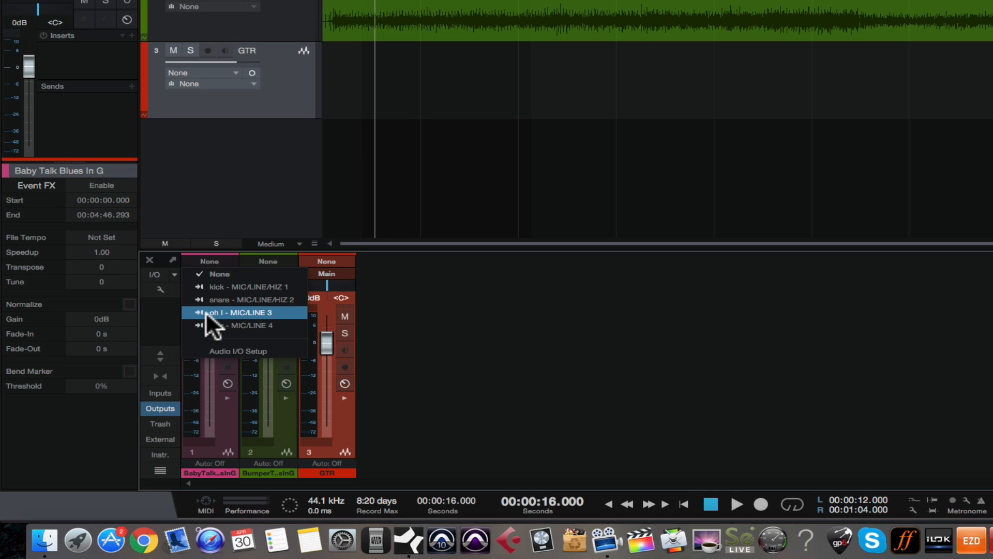
mouse_move(218, 332)
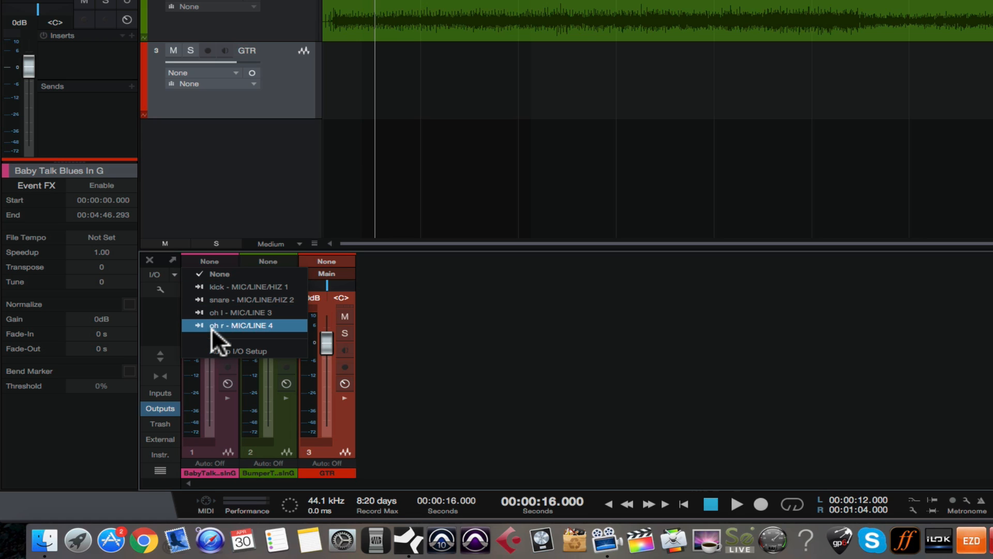
mouse_move(219, 326)
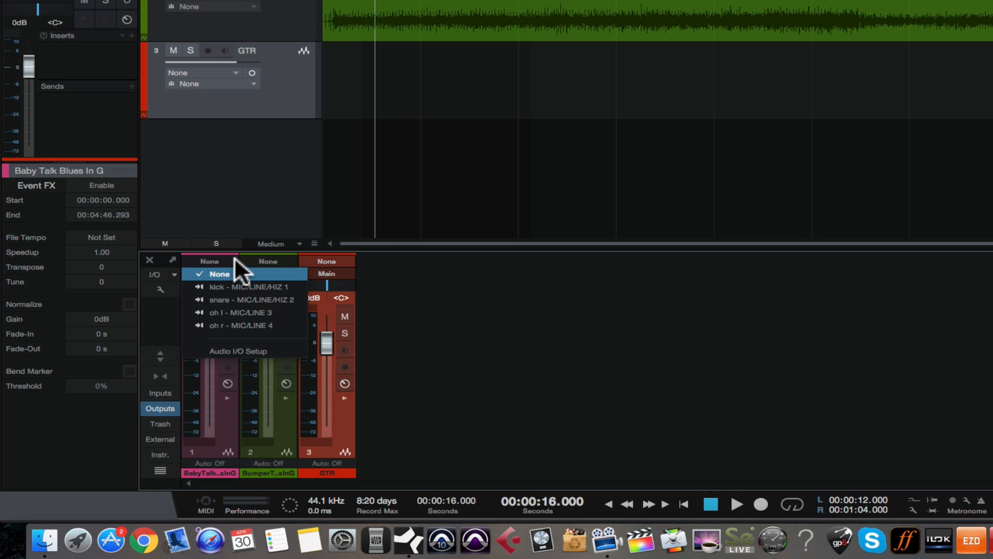
mouse_move(228, 320)
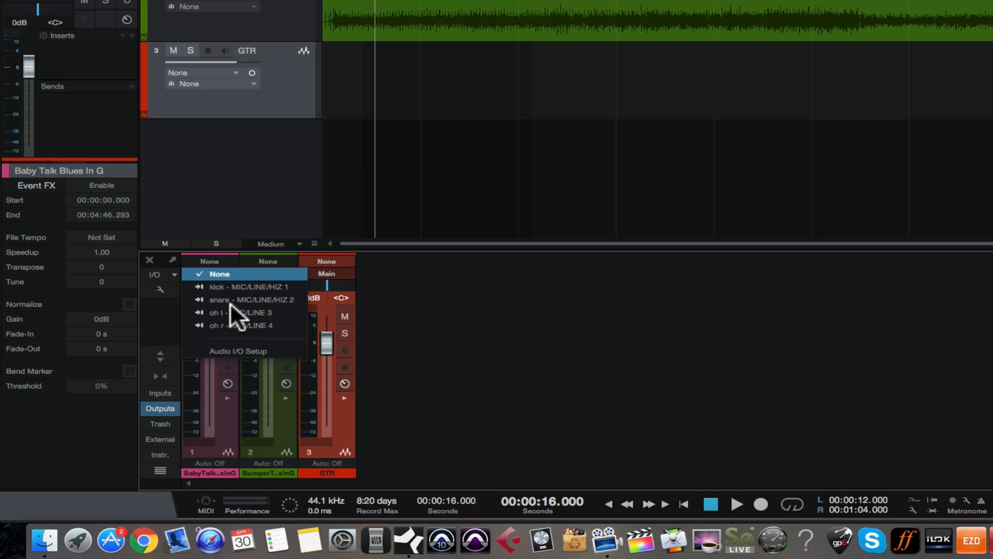
mouse_move(243, 299)
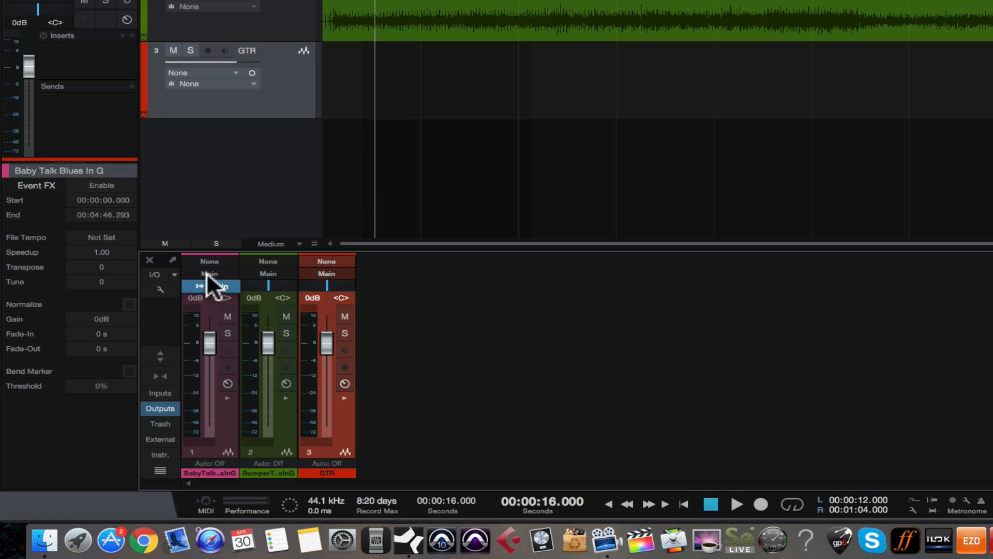
mouse_move(222, 298)
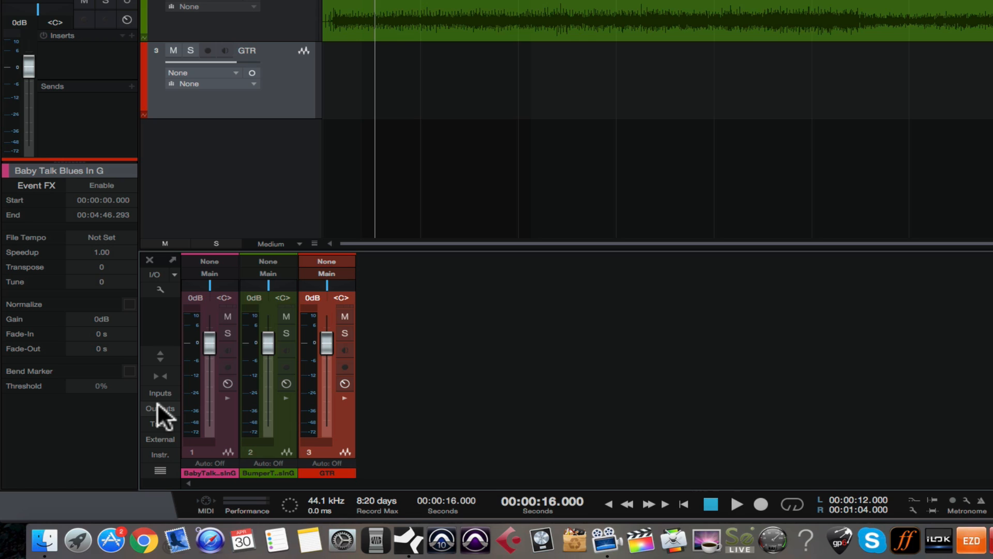
mouse_move(164, 415)
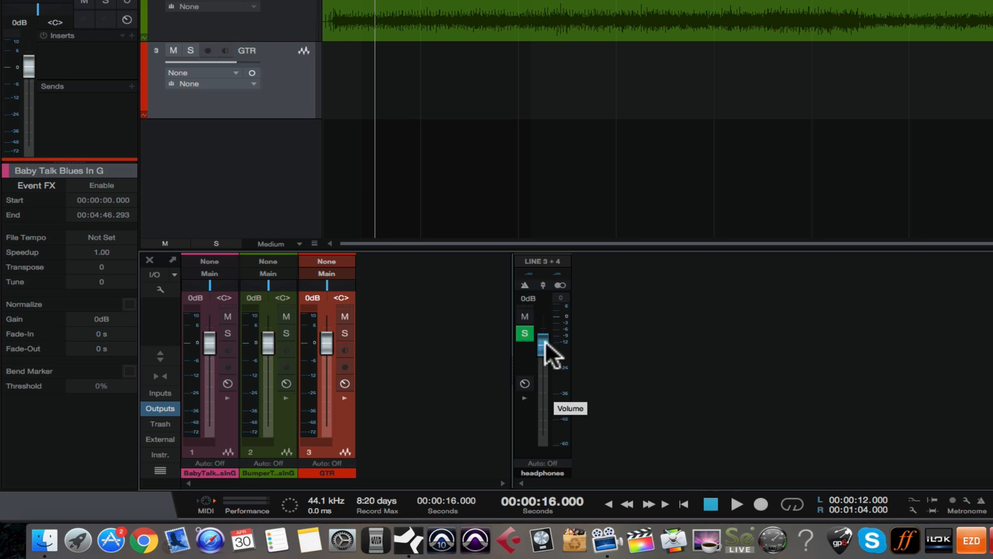
Set the headphones output channel level slightly below unity
drag(546, 352, 546, 342)
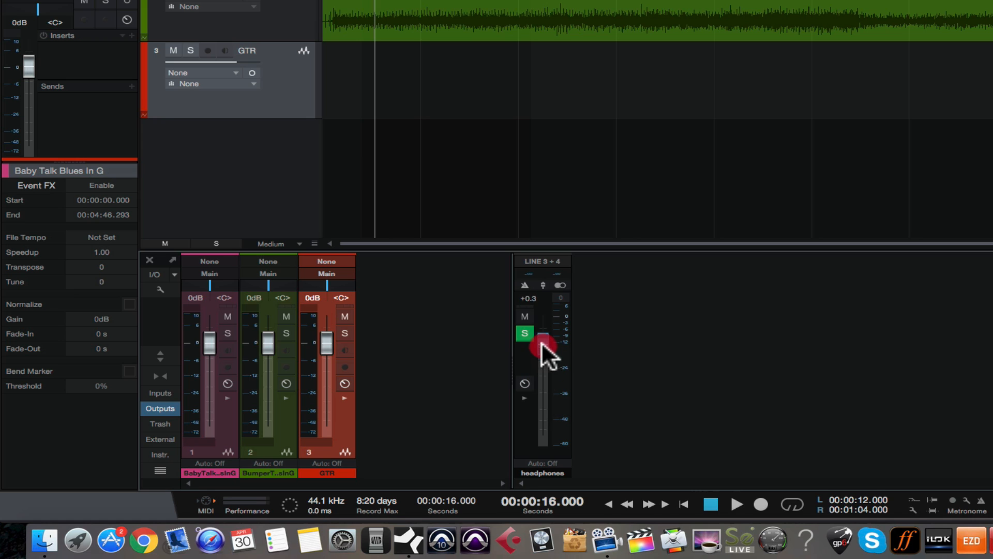
drag(544, 348, 543, 355)
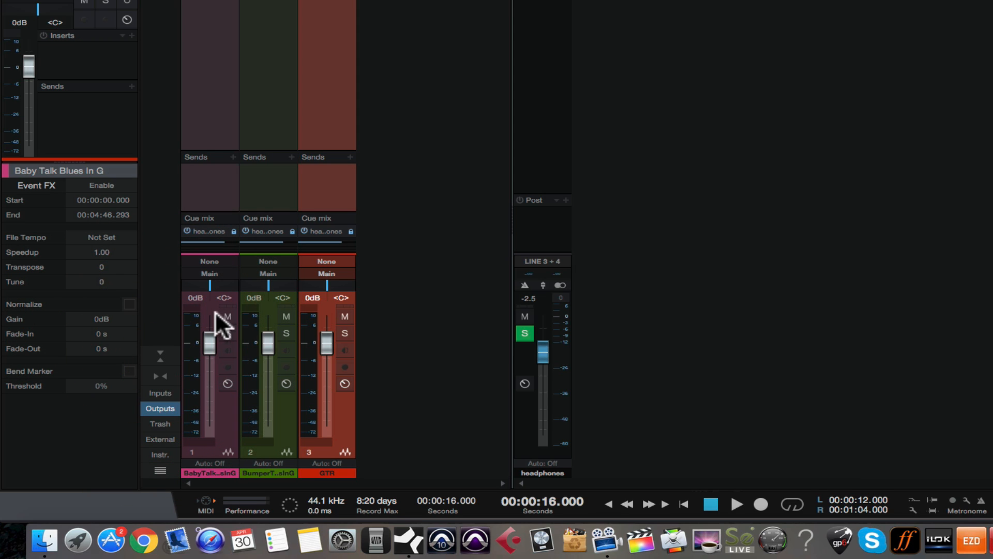
mouse_move(226, 399)
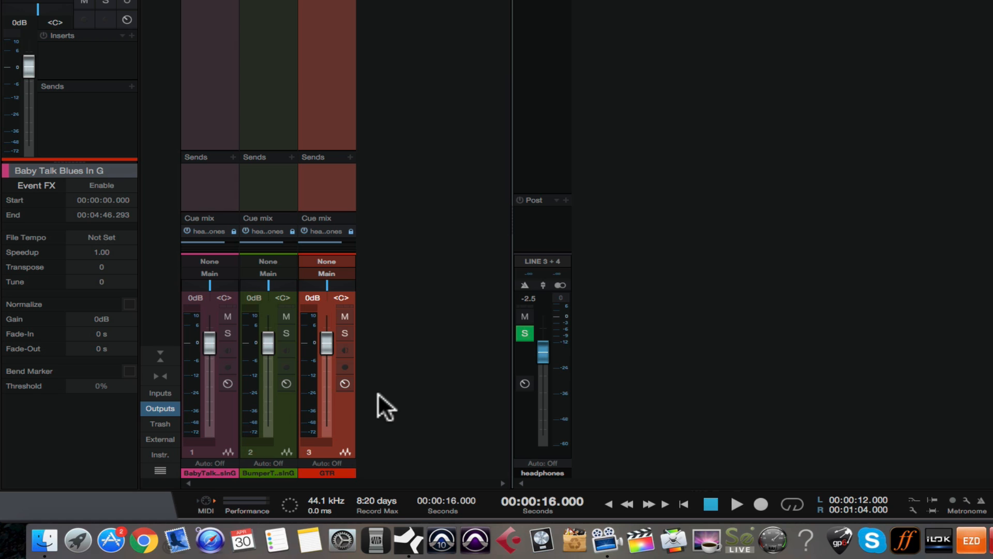
Bring up the console's Add Track option in the empty console area
right_click(380, 405)
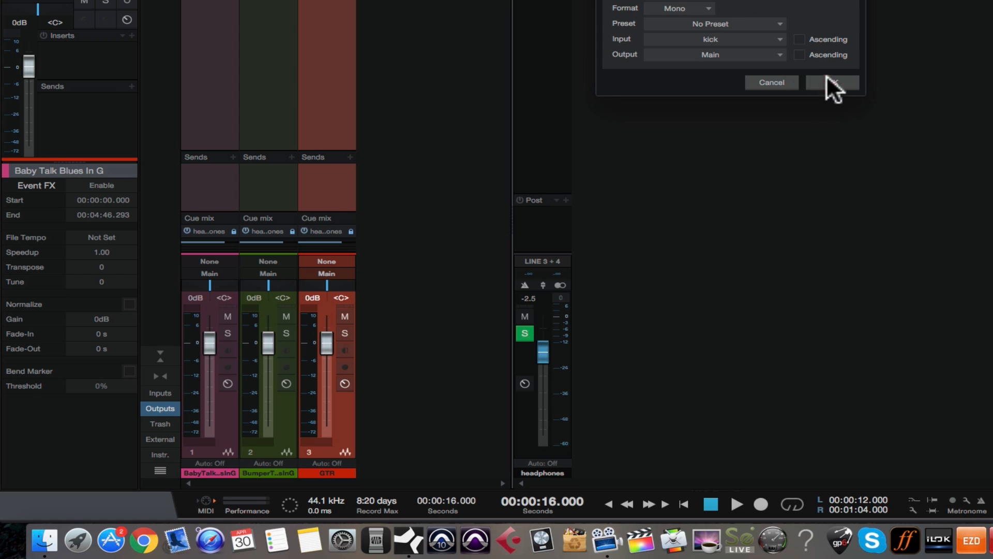
Add the mono kick-input track and rename the first track to 'kick'
click(831, 82)
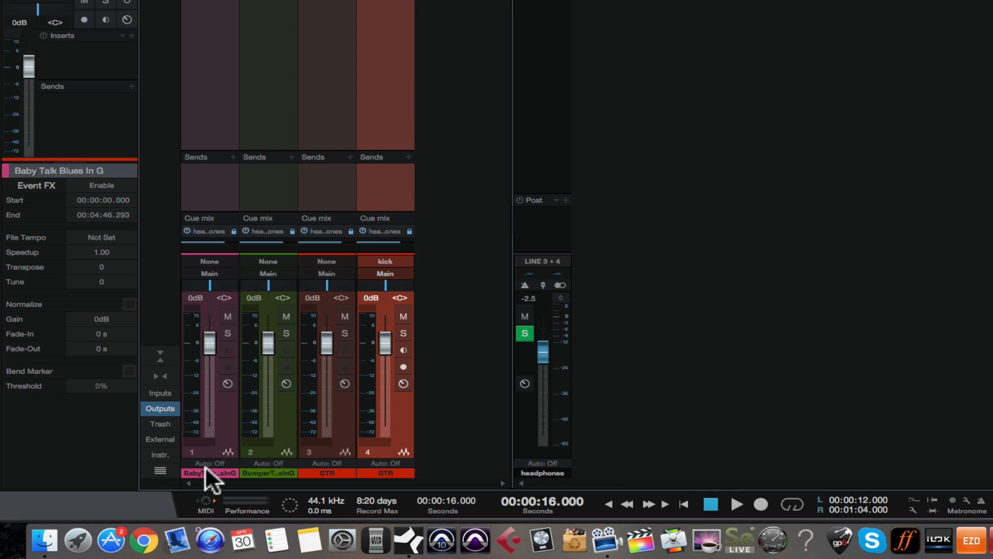
double_click(209, 472)
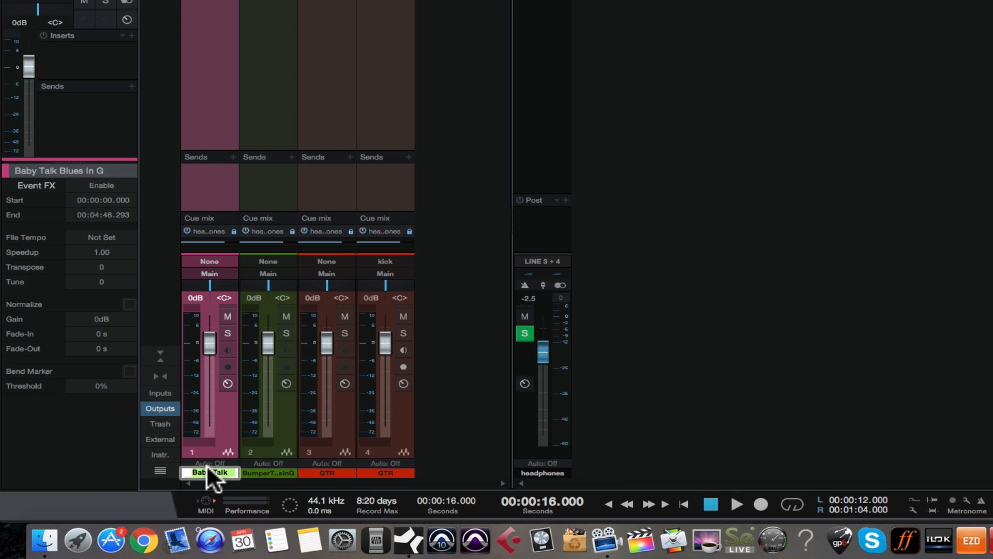
text(kick)
click(385, 473)
text(oh r)
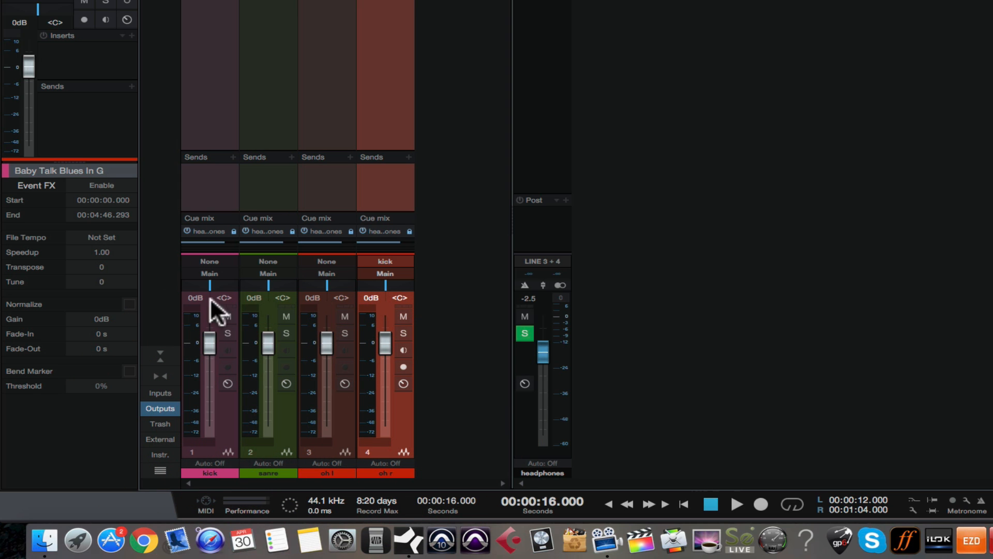
mouse_move(201, 228)
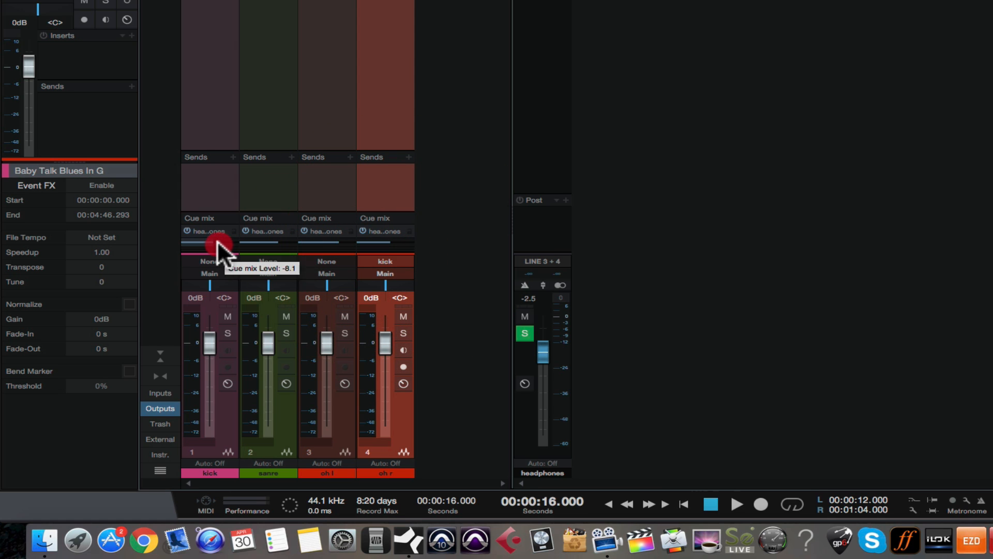
Adjust the kick and snare tracks' headphones cue mix send levels
drag(218, 246, 291, 246)
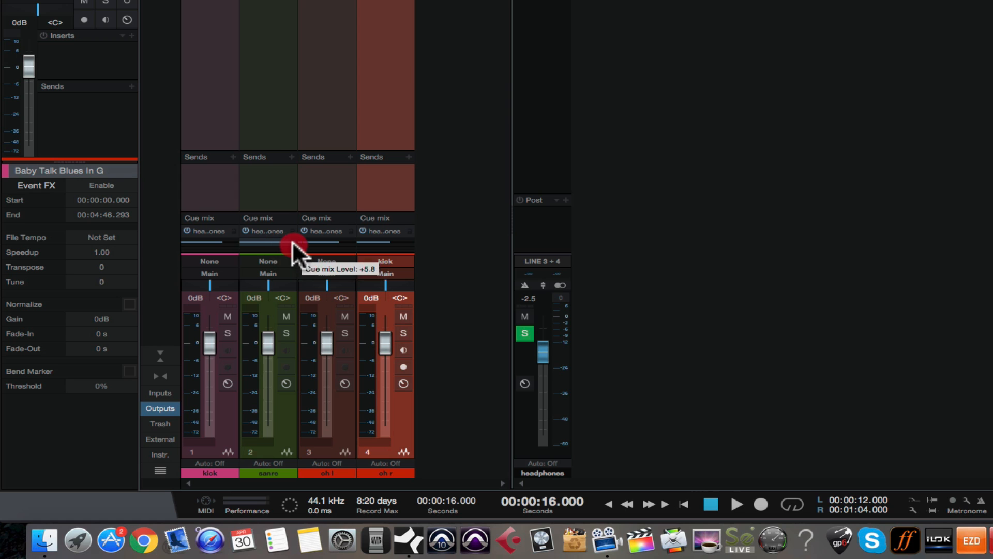
drag(295, 243, 285, 242)
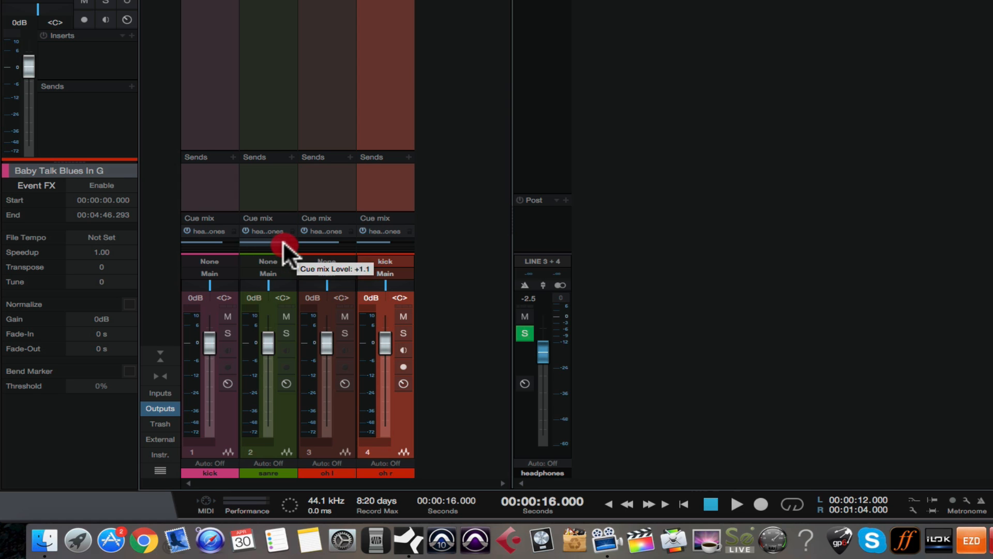
drag(285, 246, 336, 246)
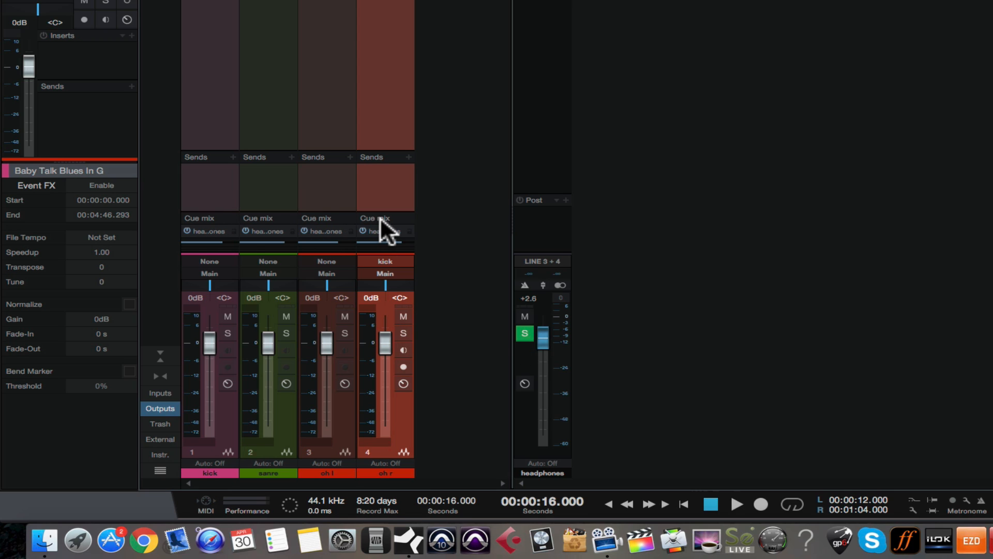
mouse_move(354, 234)
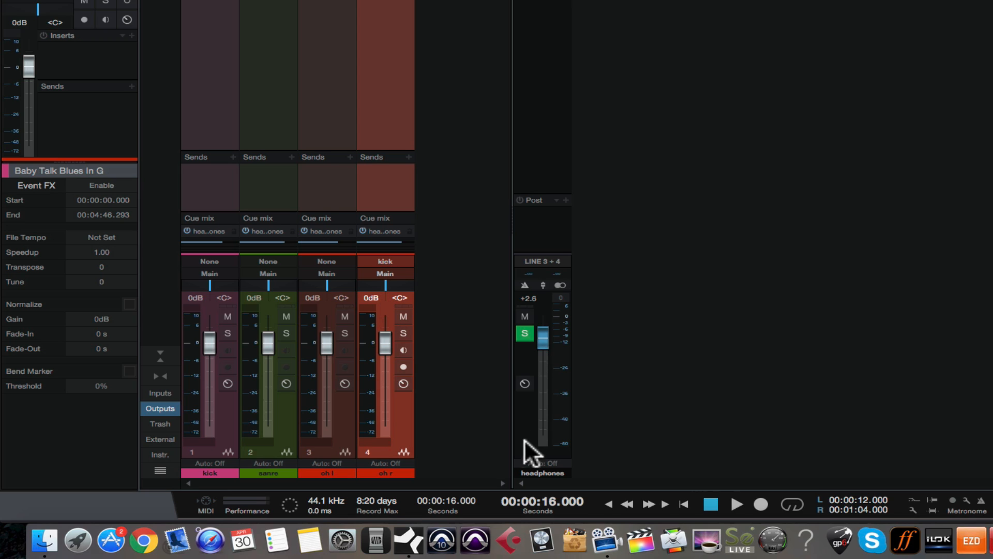
mouse_move(529, 418)
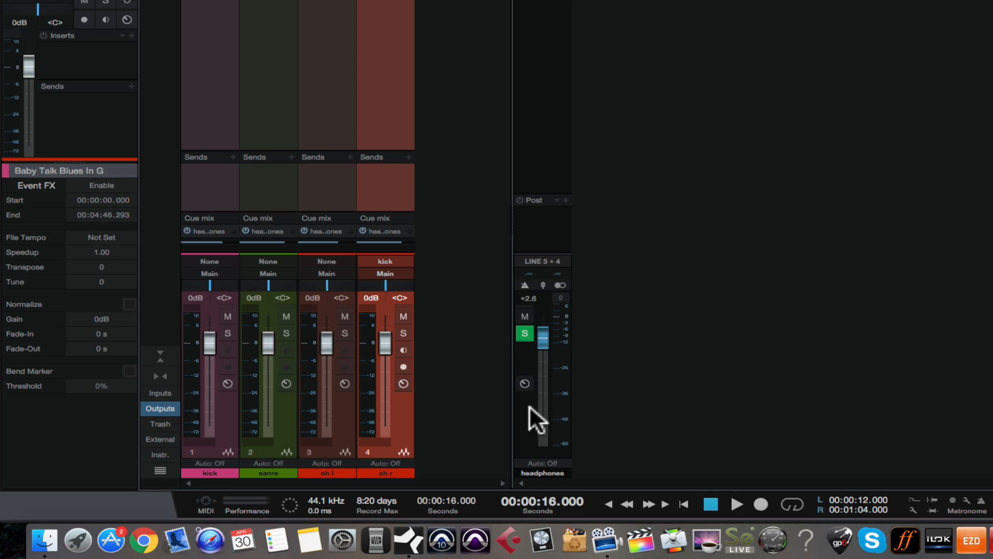